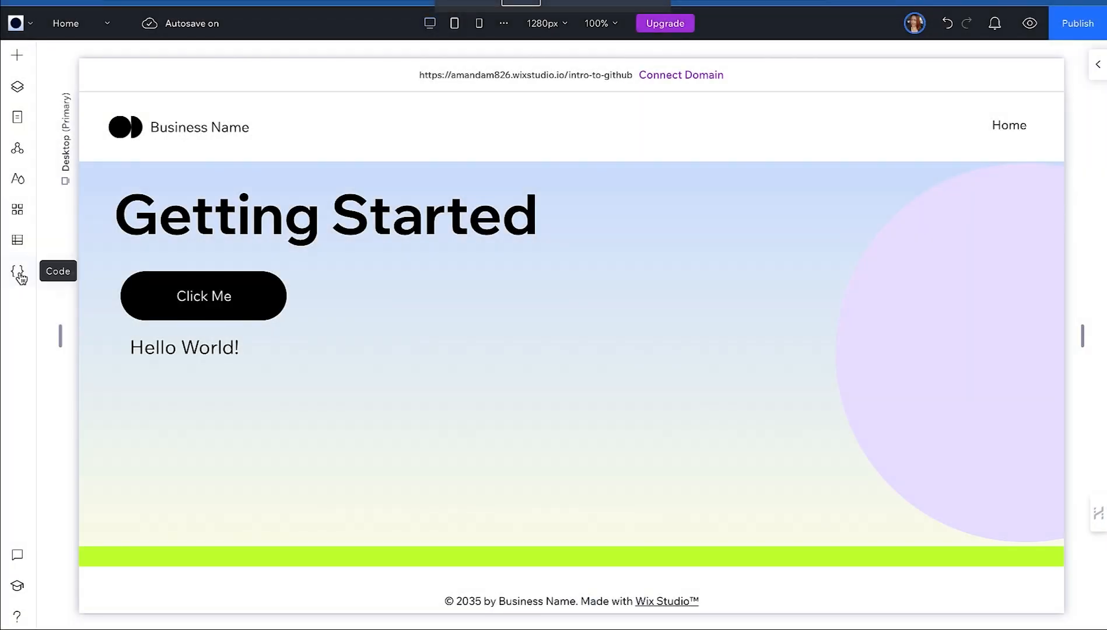
Link the site to GitHub, create the private intro-to-github repository, and start the Velo install
{"action": "left_click", "coordinate": [17, 272]}
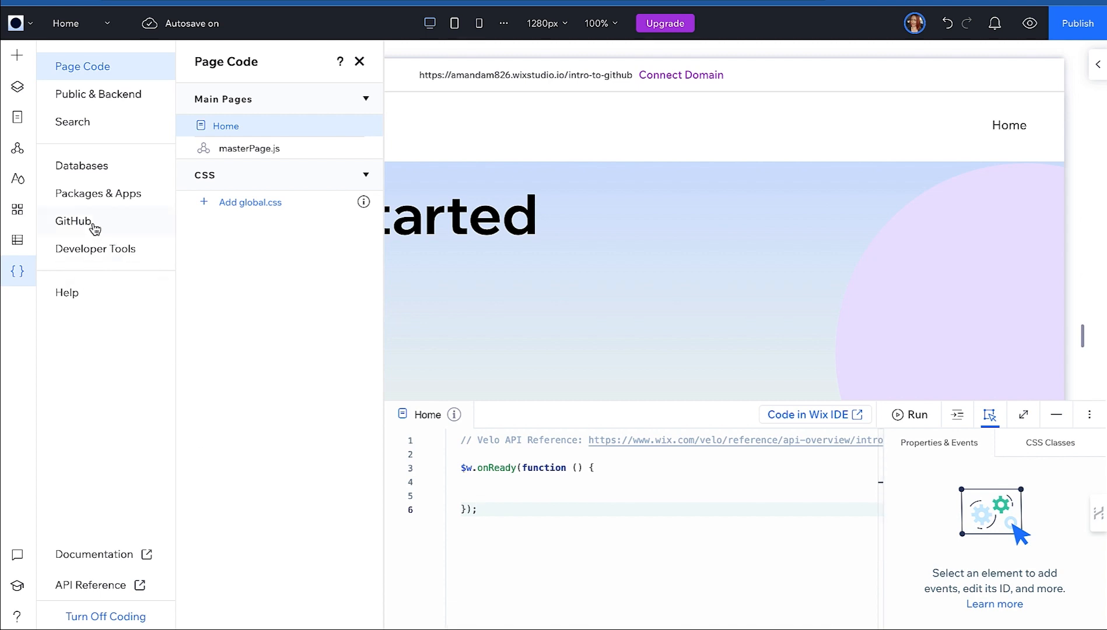
{"action": "left_click", "coordinate": [73, 221]}
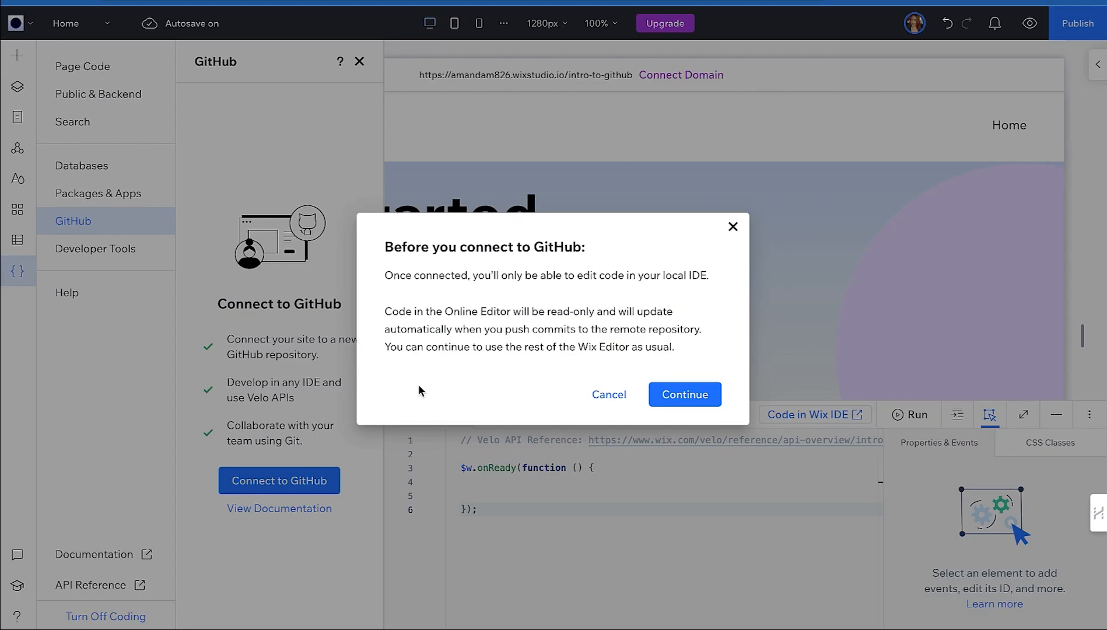
{"action": "left_click", "coordinate": [684, 394]}
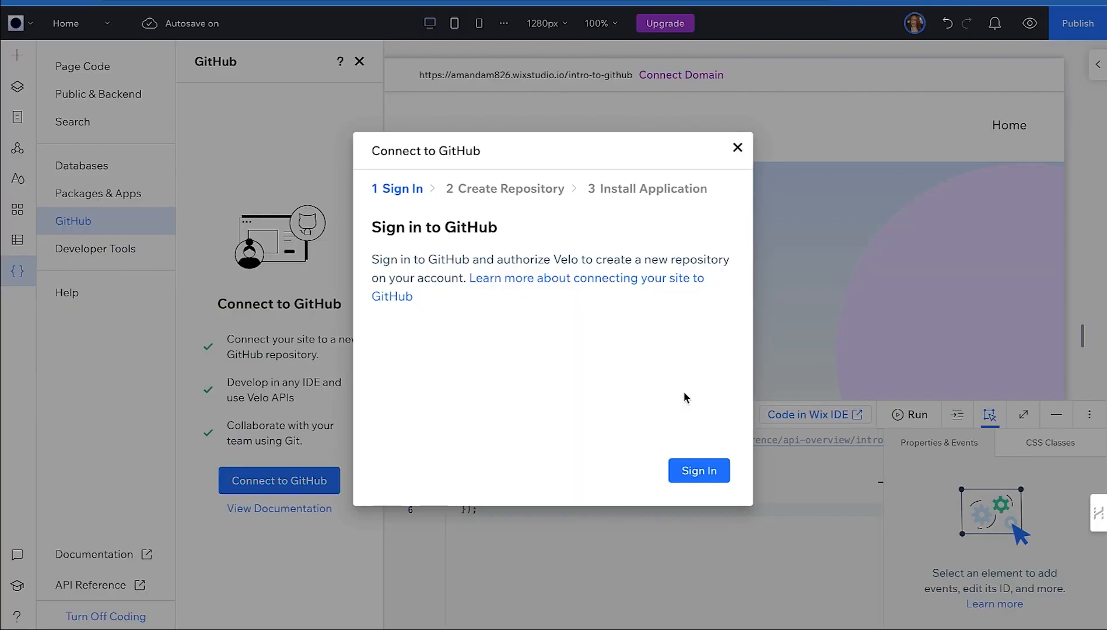
{"action": "mouse_move", "coordinate": [698, 471]}
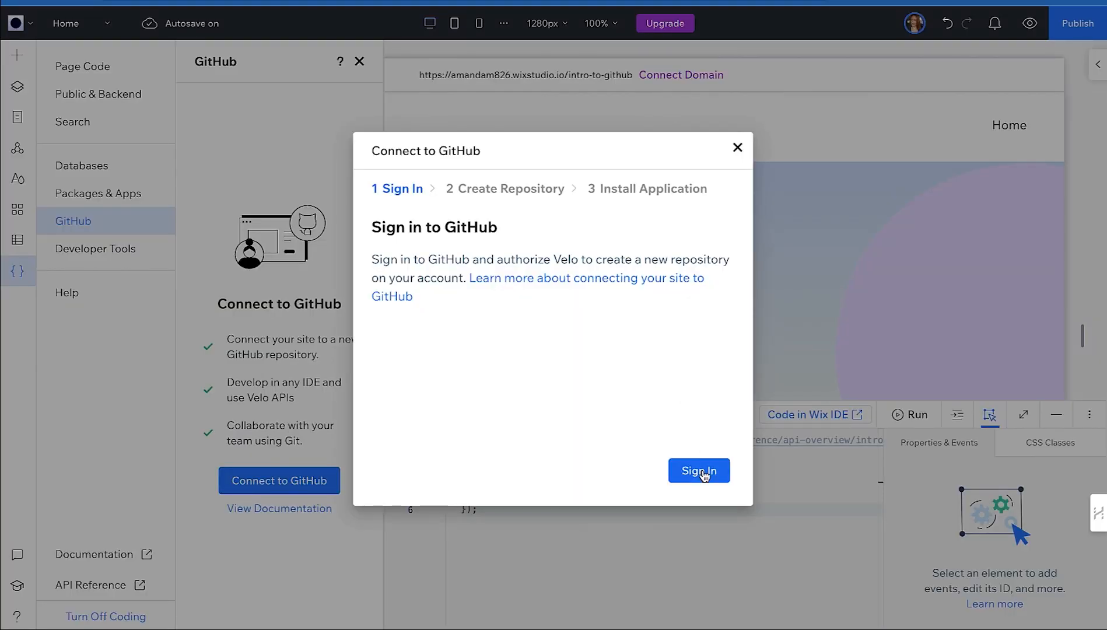
{"action": "left_click", "coordinate": [698, 471]}
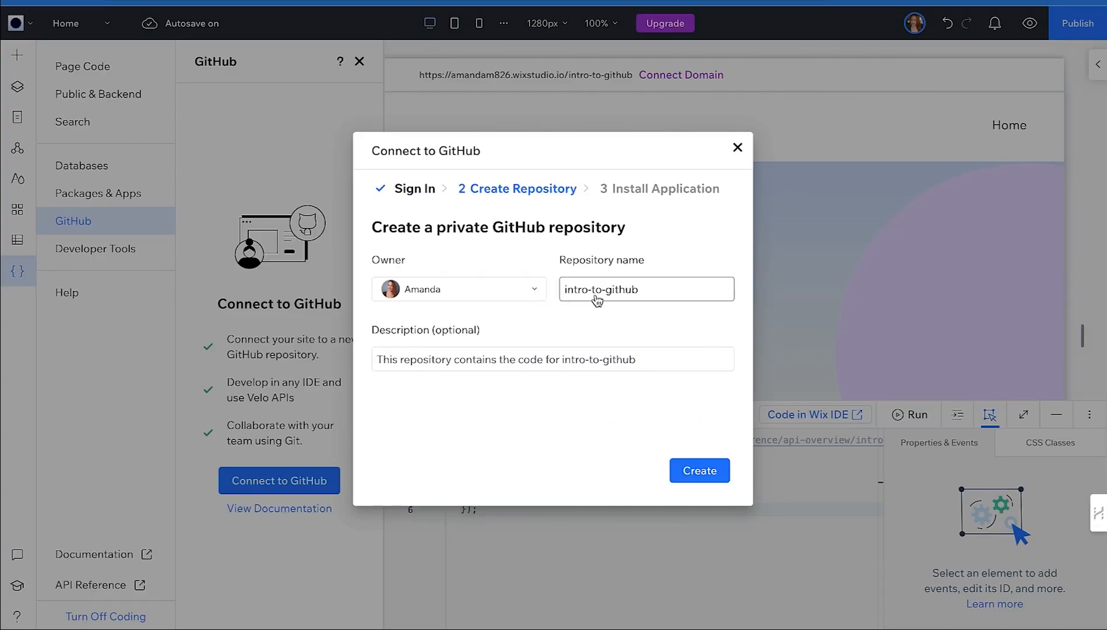
{"action": "mouse_move", "coordinate": [698, 472]}
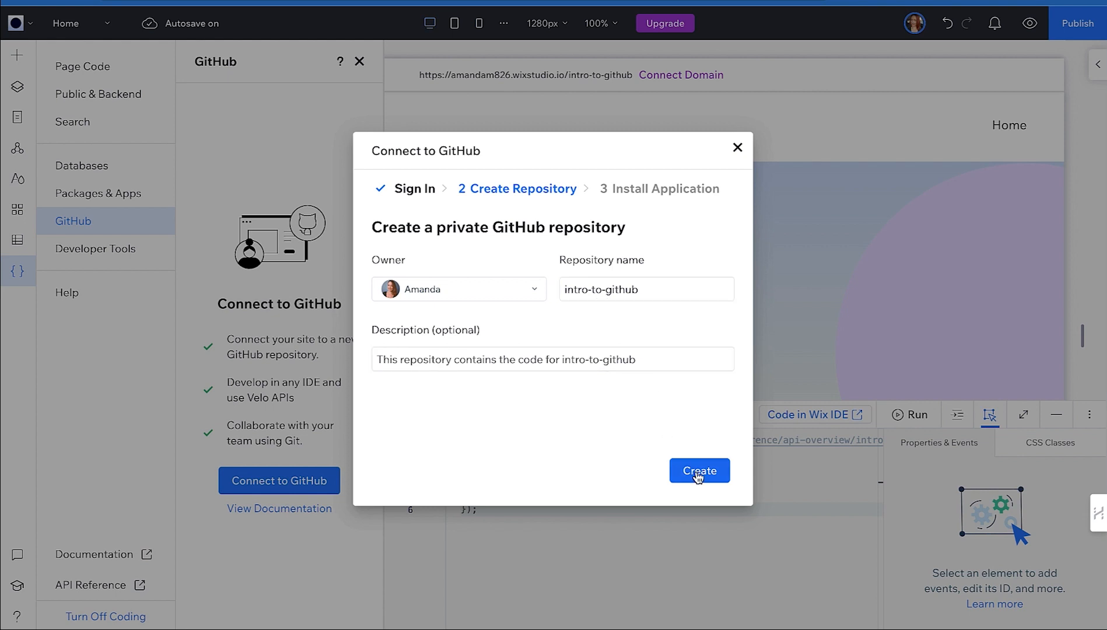
{"action": "left_click", "coordinate": [698, 471]}
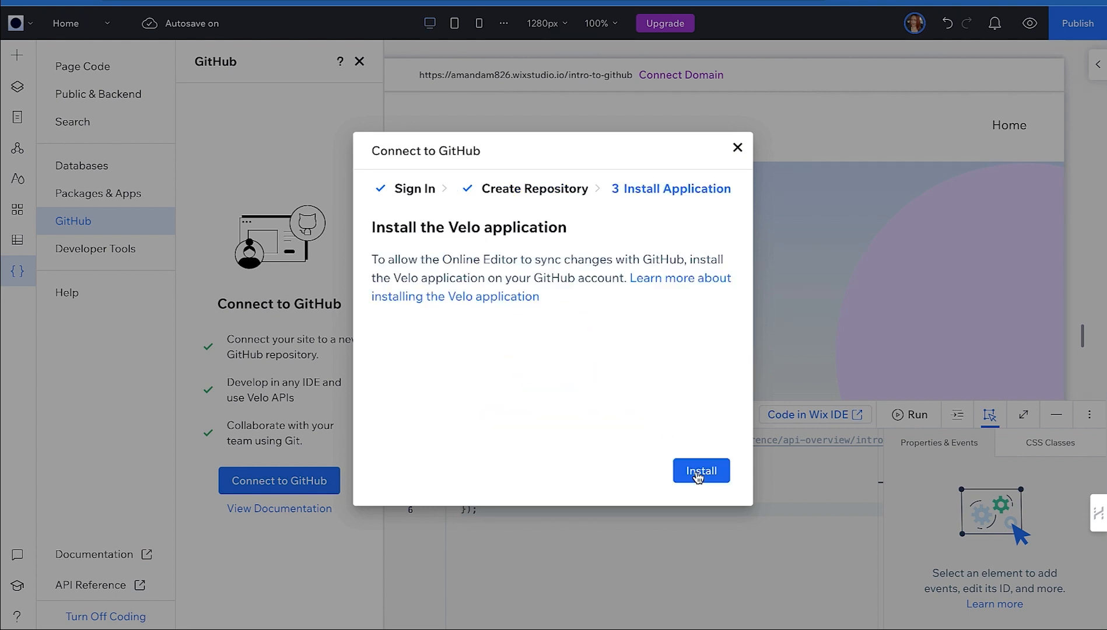
{"action": "mouse_move", "coordinate": [689, 438]}
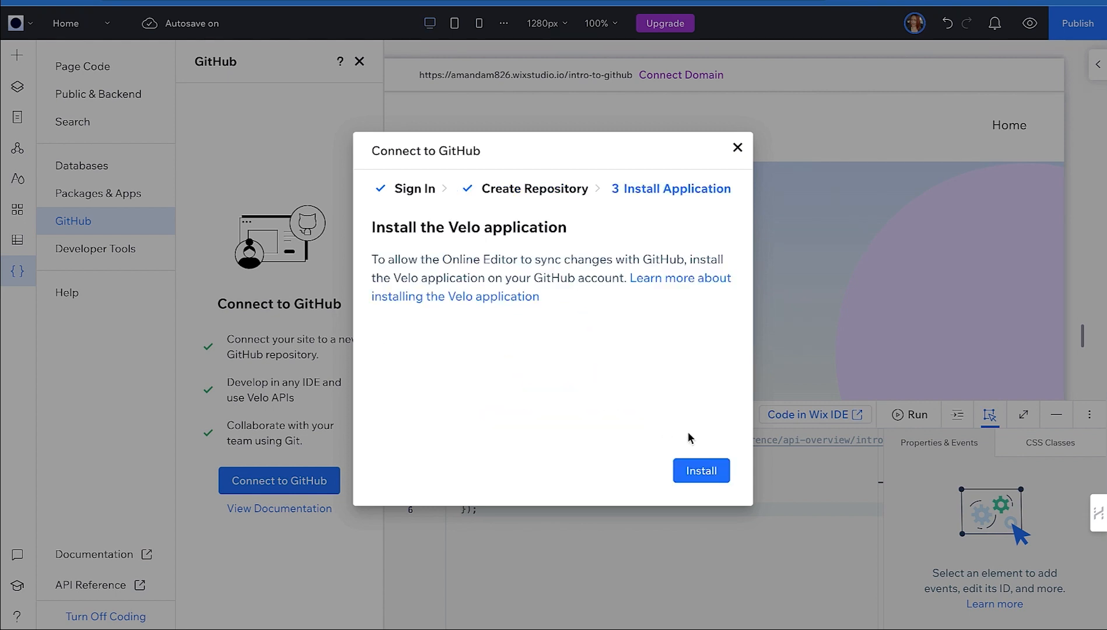
{"action": "left_click", "coordinate": [700, 470]}
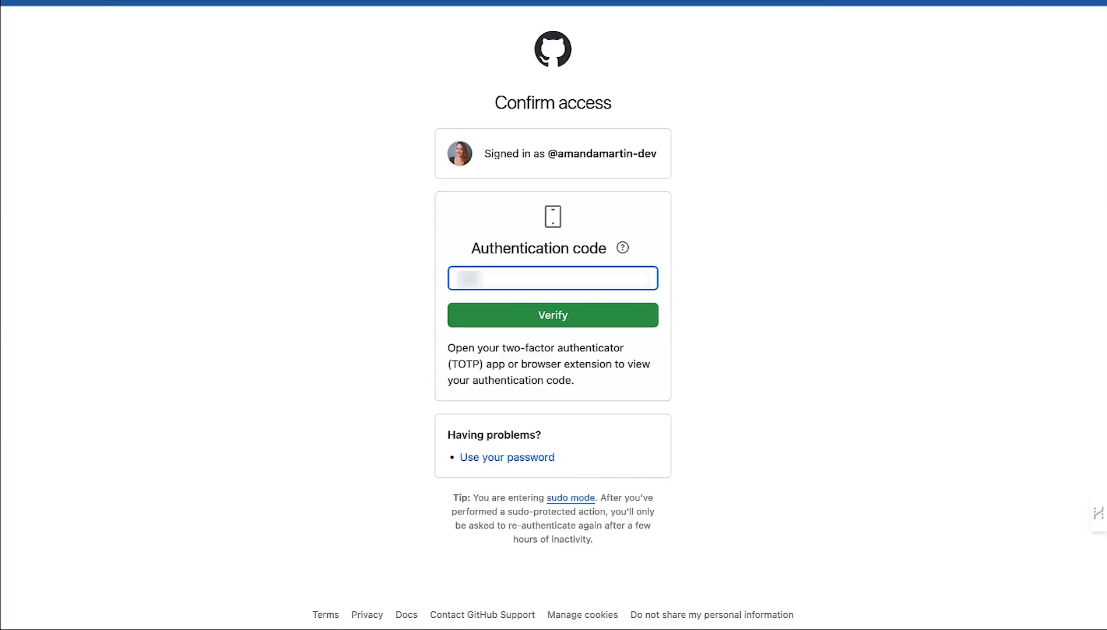
Verify the authentication code and install Velo App with access to intro-to-github only
{"action": "left_click", "coordinate": [553, 315]}
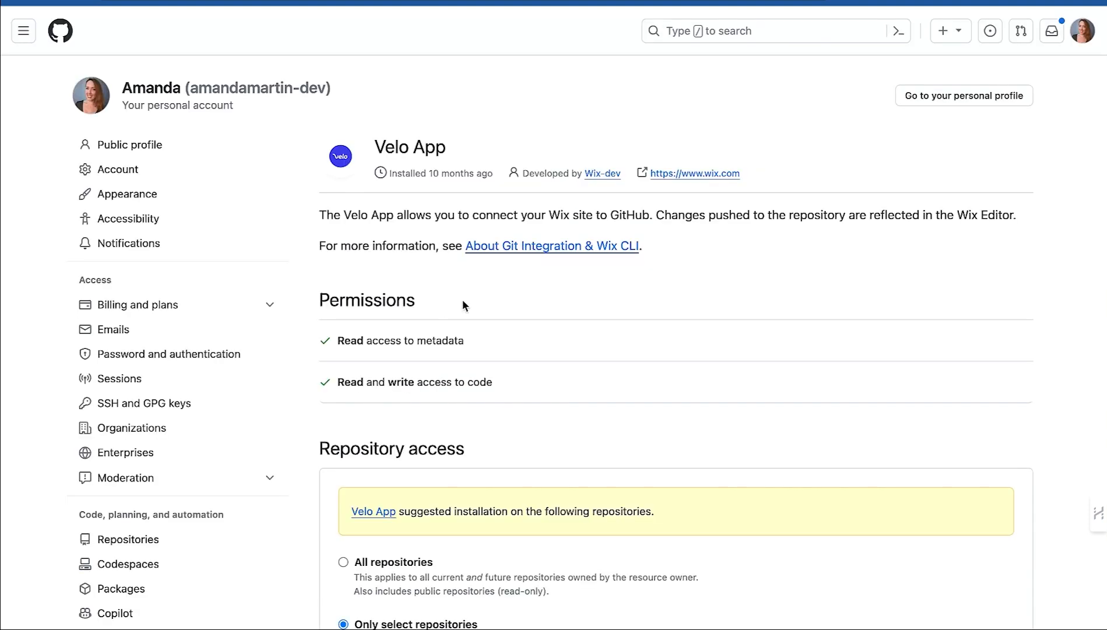
{"action": "scroll", "scroll_direction": "down", "scroll_amount": 3}
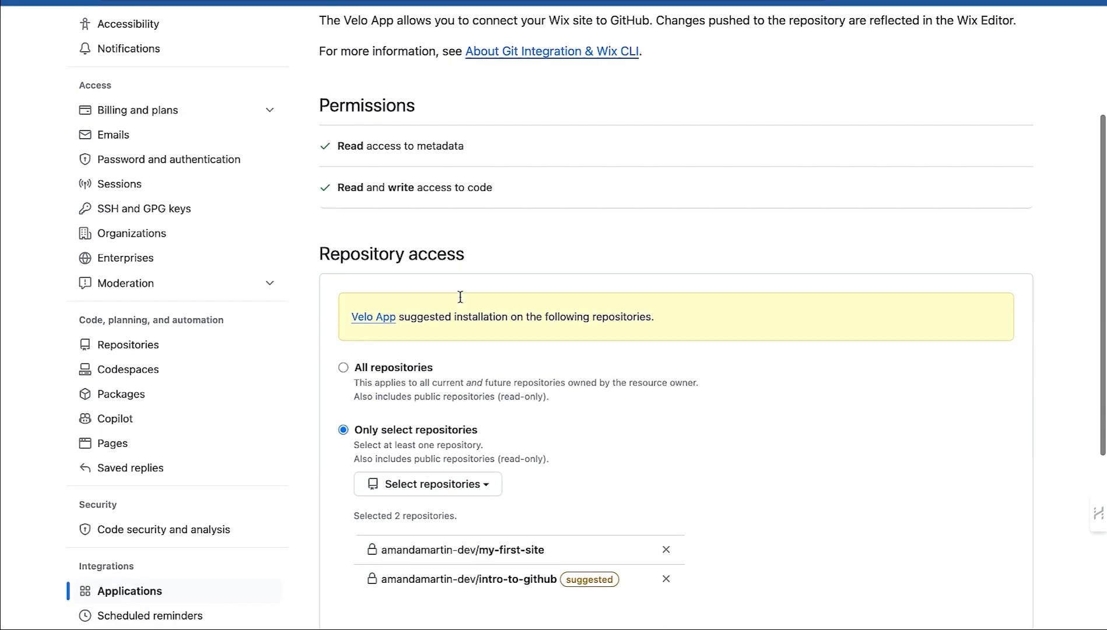
{"action": "scroll", "scroll_direction": "down", "scroll_amount": 3}
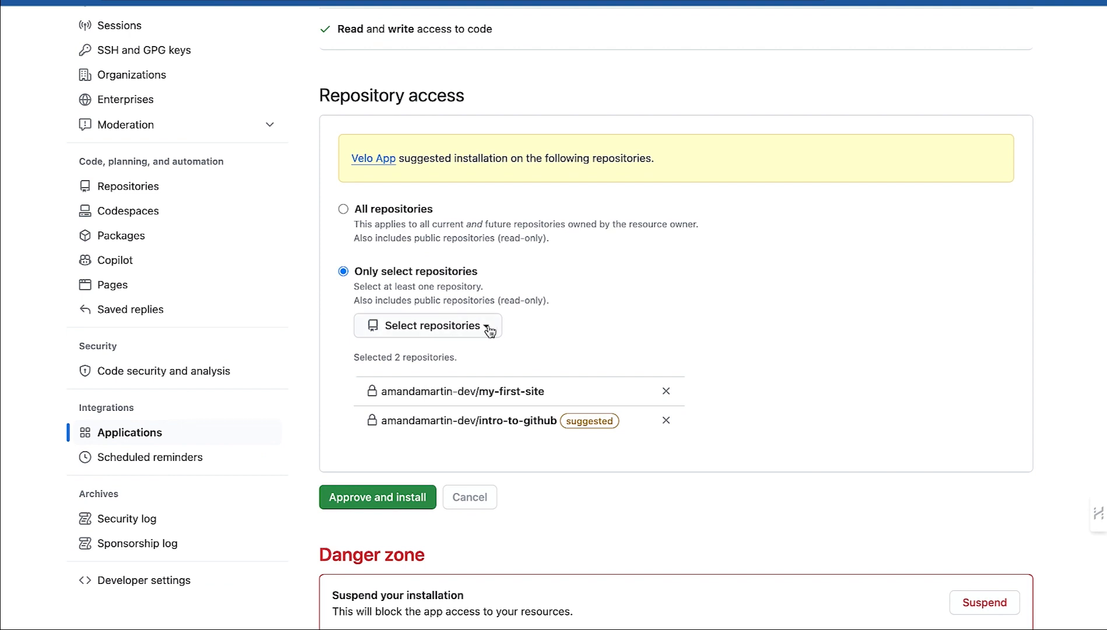
{"action": "left_click", "coordinate": [427, 326]}
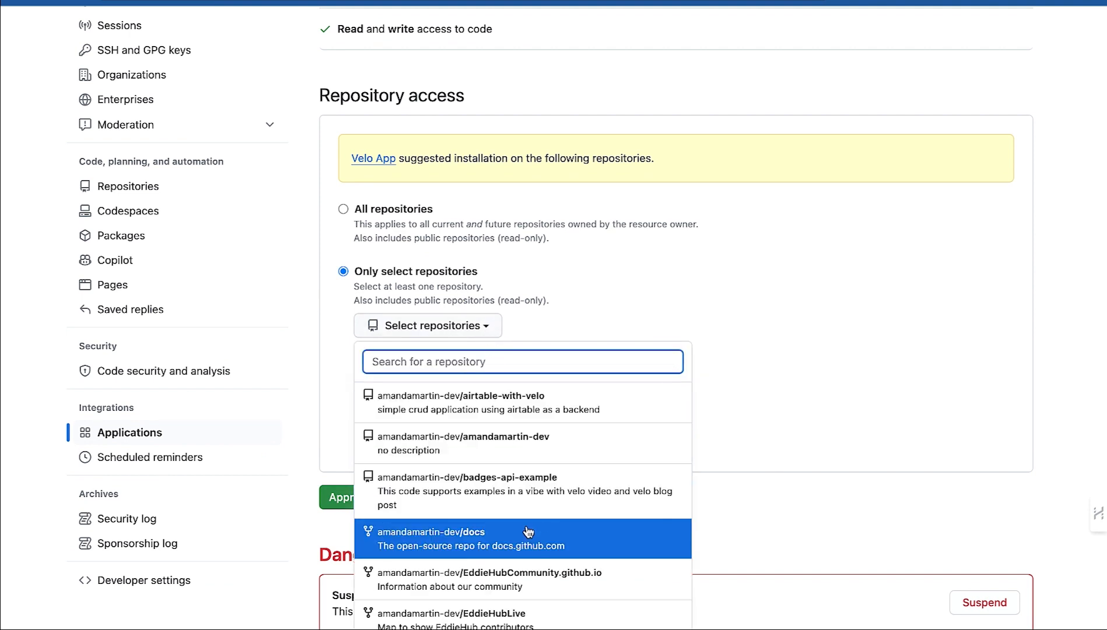
{"action": "scroll", "scroll_direction": "down", "scroll_amount": 3}
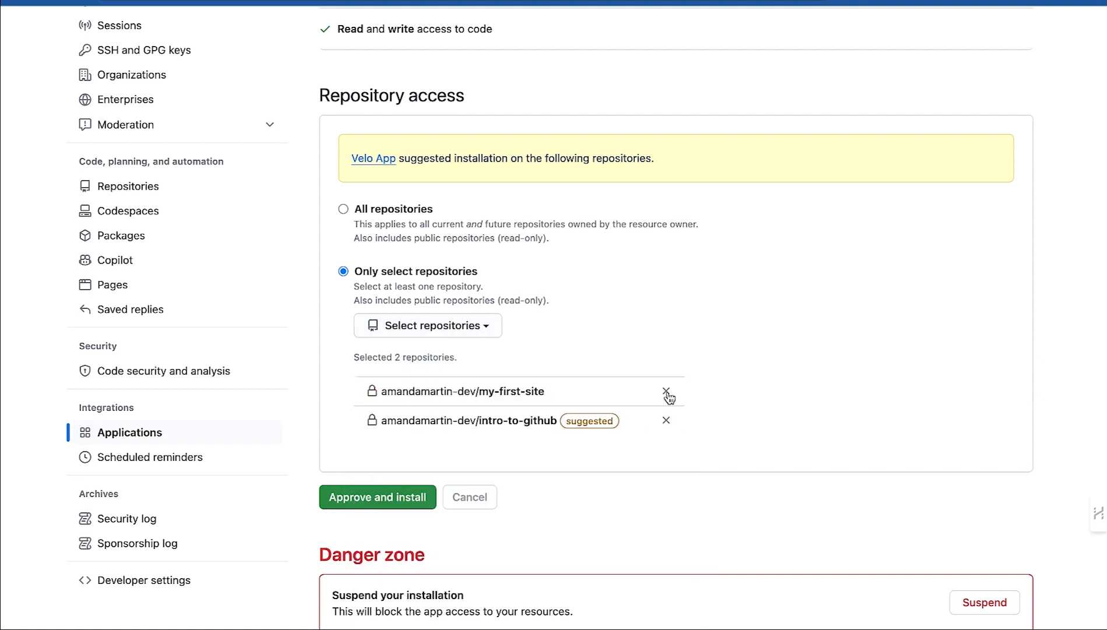
{"action": "left_click", "coordinate": [666, 392]}
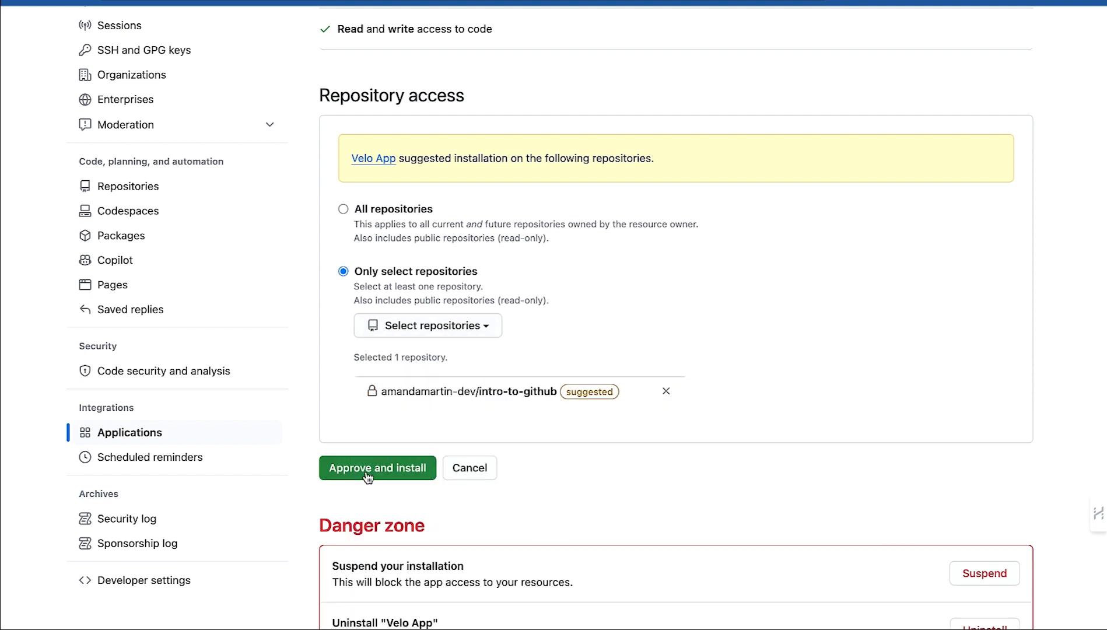
{"action": "left_click", "coordinate": [377, 467]}
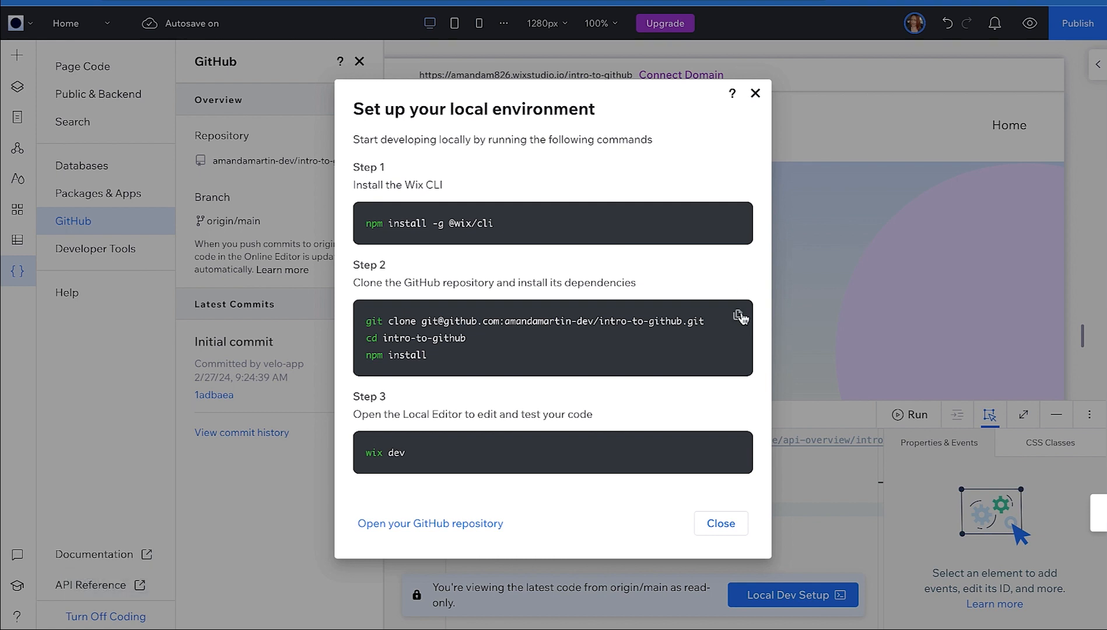
{"action": "mouse_move", "coordinate": [739, 449]}
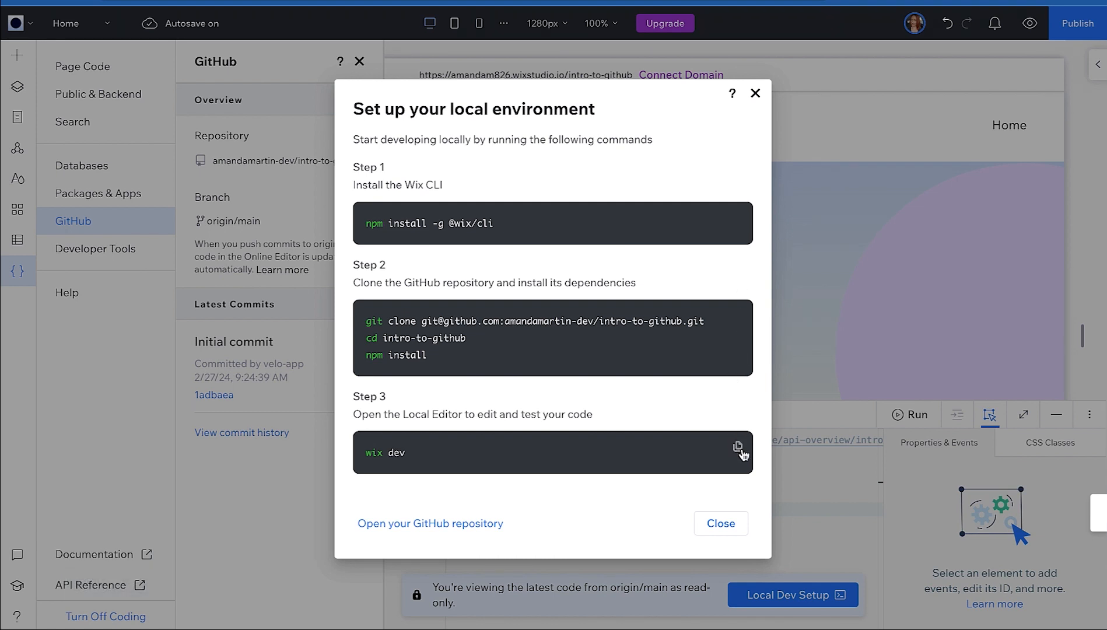
{"action": "mouse_move", "coordinate": [734, 529]}
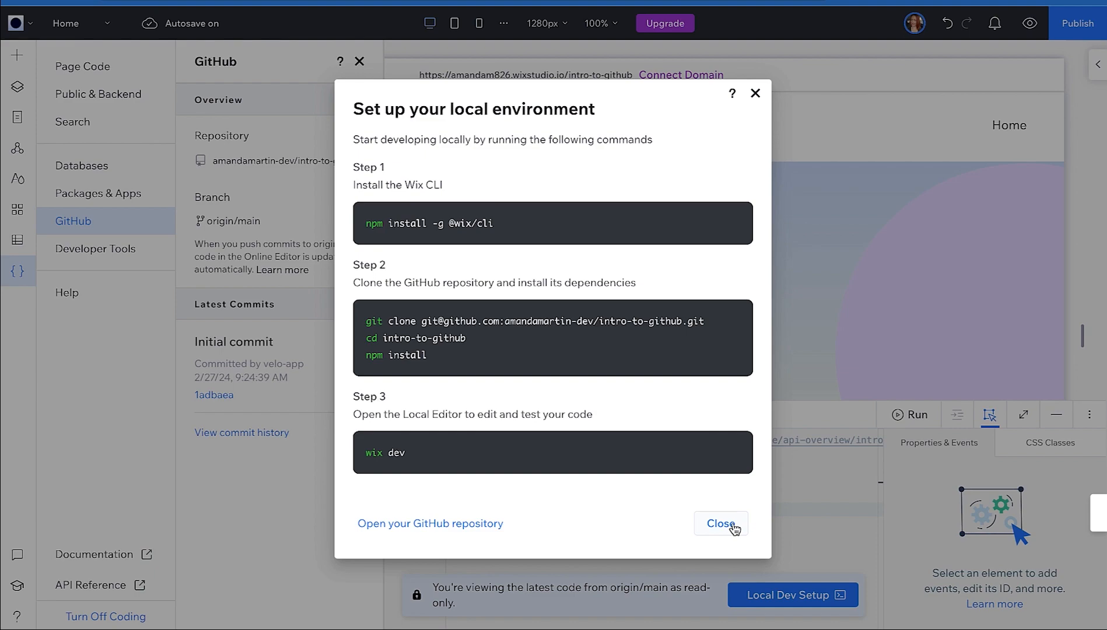
Close the 'Set up your local environment' instructions dialog
{"action": "left_click", "coordinate": [720, 523]}
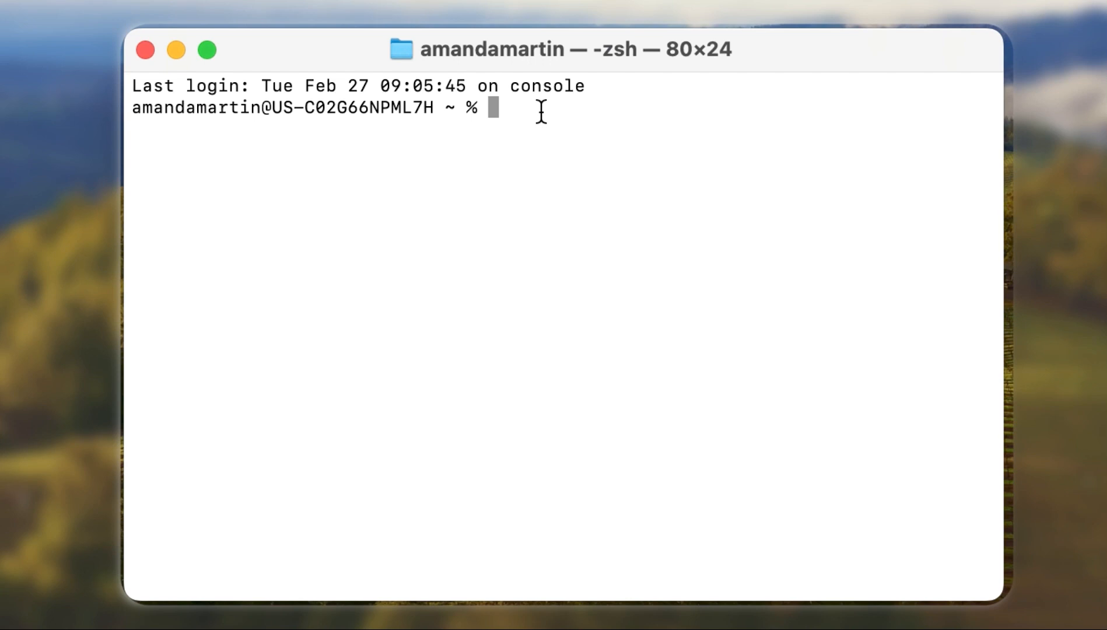
{"action": "type", "text": "npm install"}
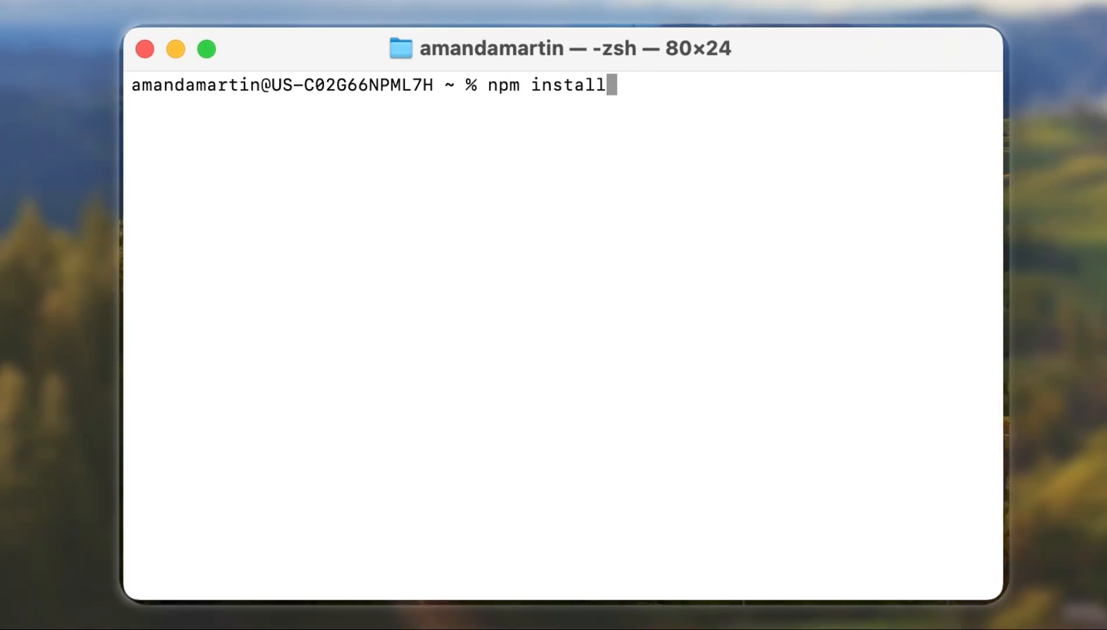
{"action": "type", "text": "-g @wix/"}
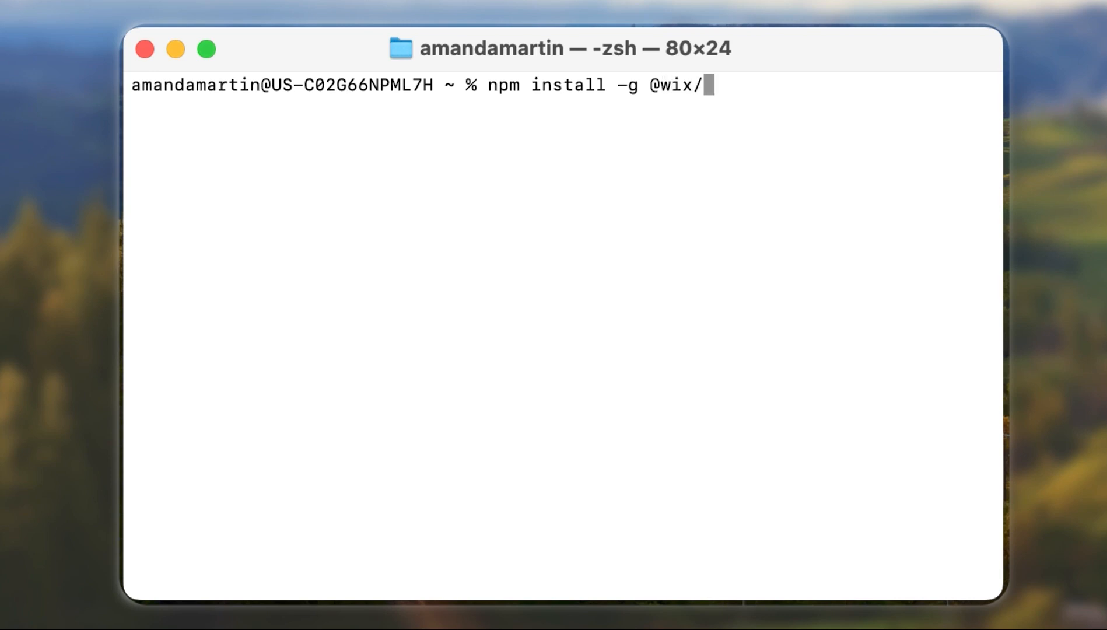
{"action": "key", "text": "Return"}
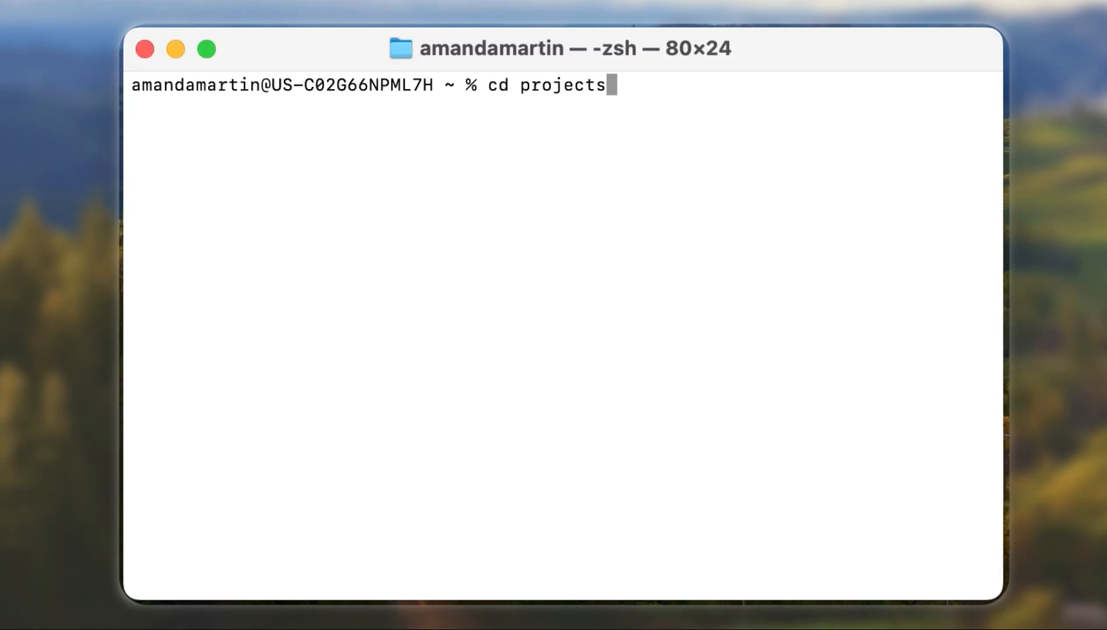
{"action": "key", "text": "Return"}
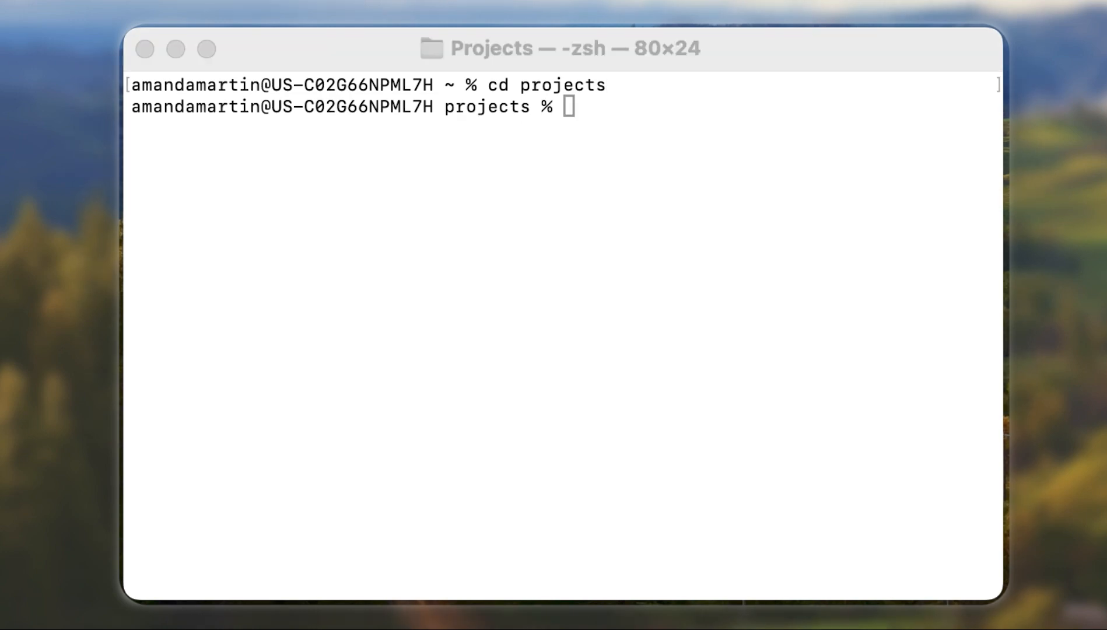
{"action": "type", "text": "git clone git@github.com:amandamartin-dev/intro-to-github.git"}
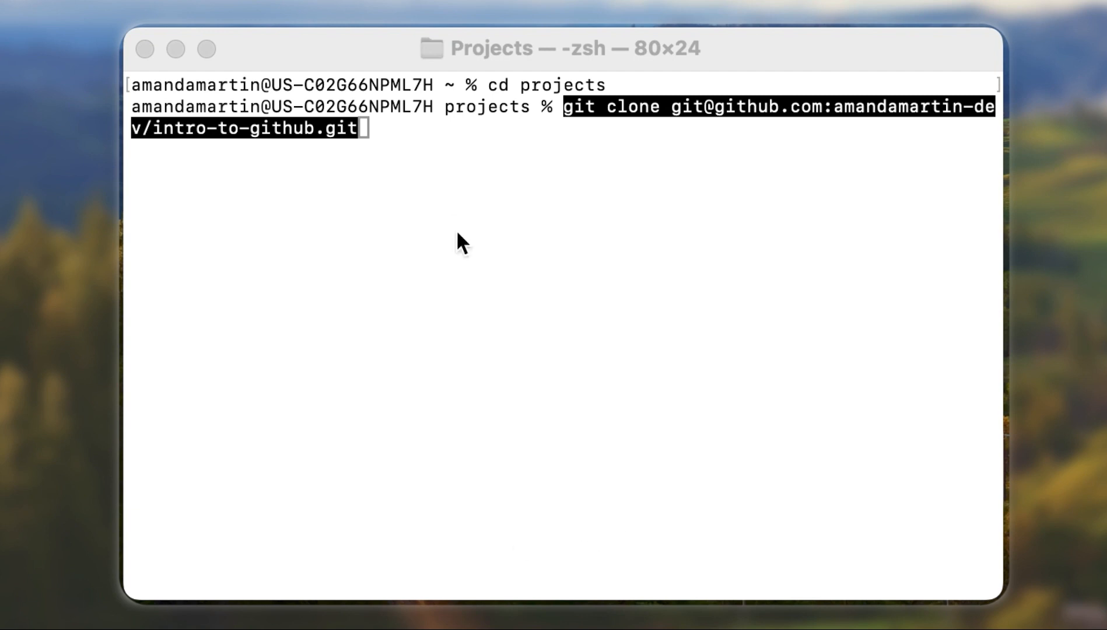
Install intro-to-github's npm dependencies and authorise the Wix CLI with Connect
{"action": "type", "text": "cd"}
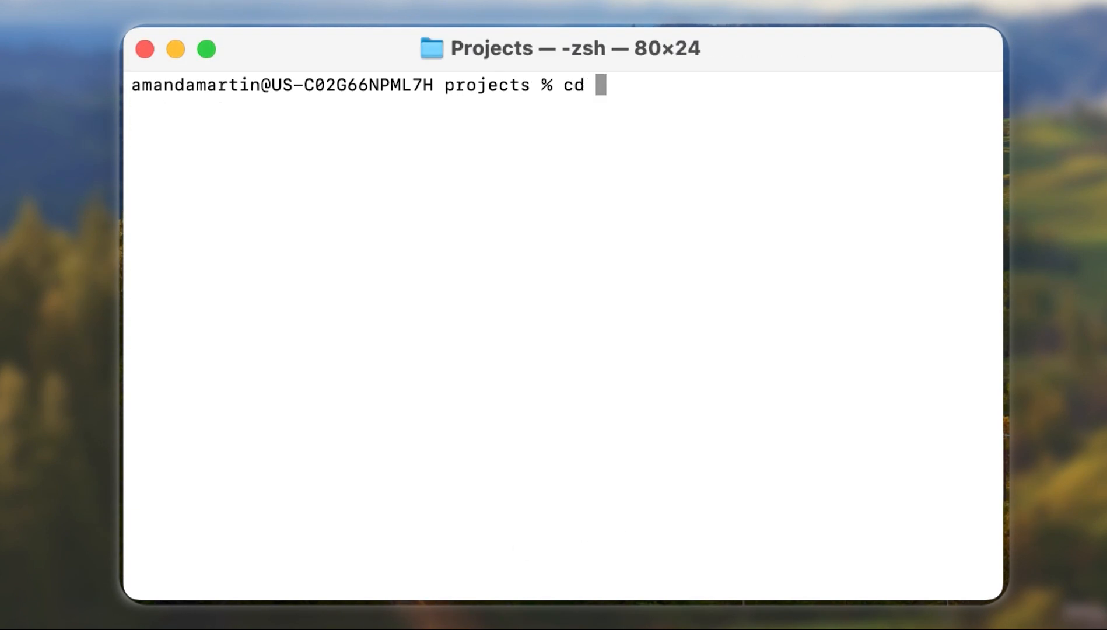
{"action": "type", "text": "intro-to-github"}
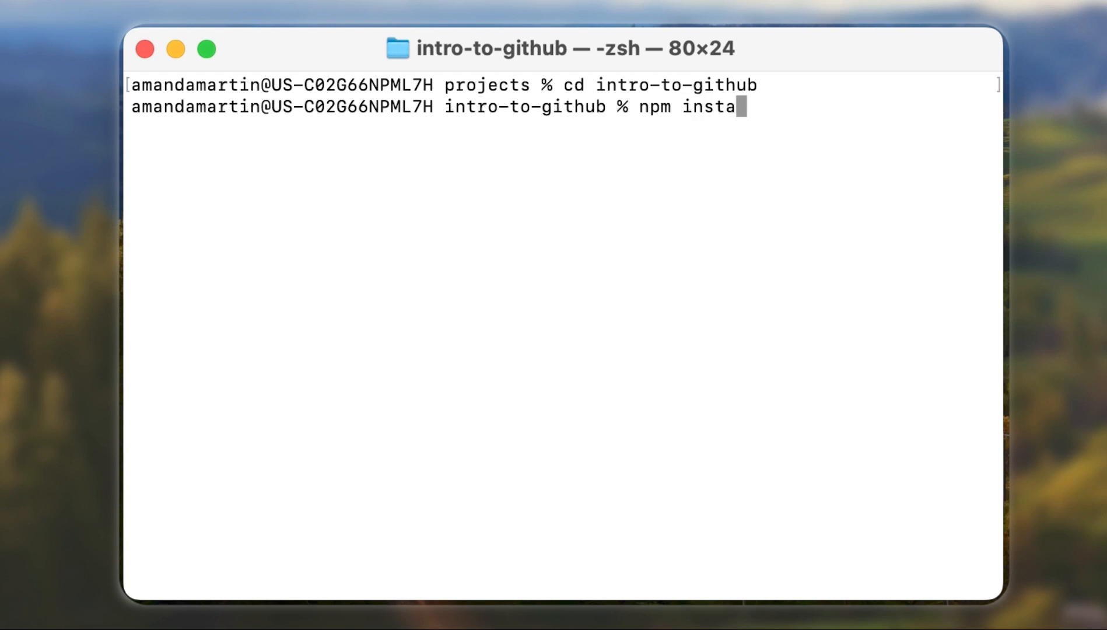
{"action": "key", "text": "Return"}
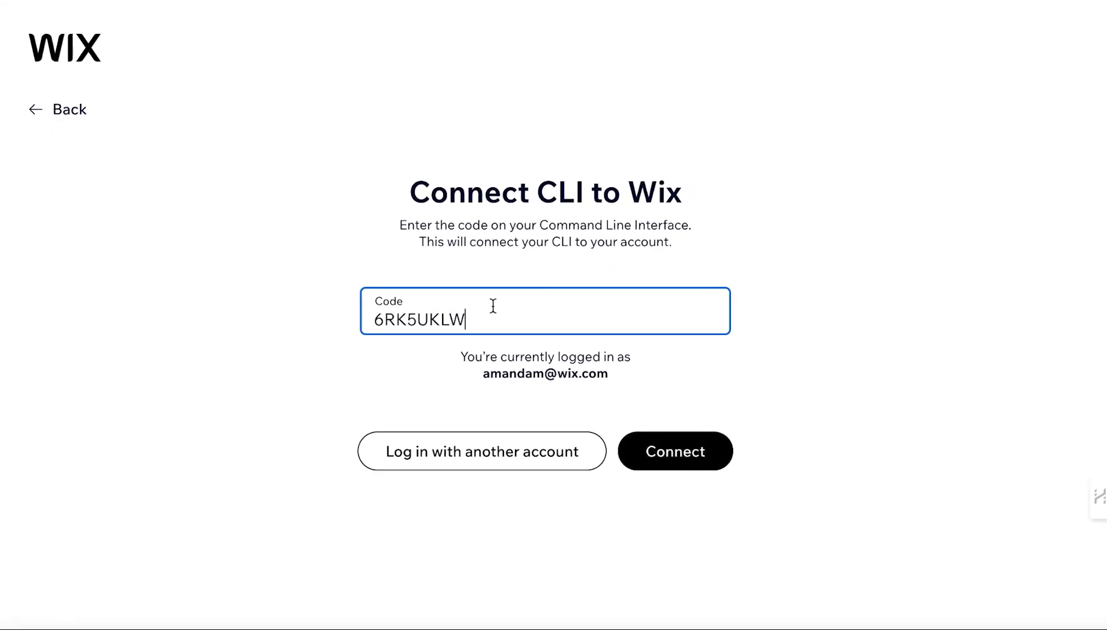
{"action": "left_click", "coordinate": [675, 451]}
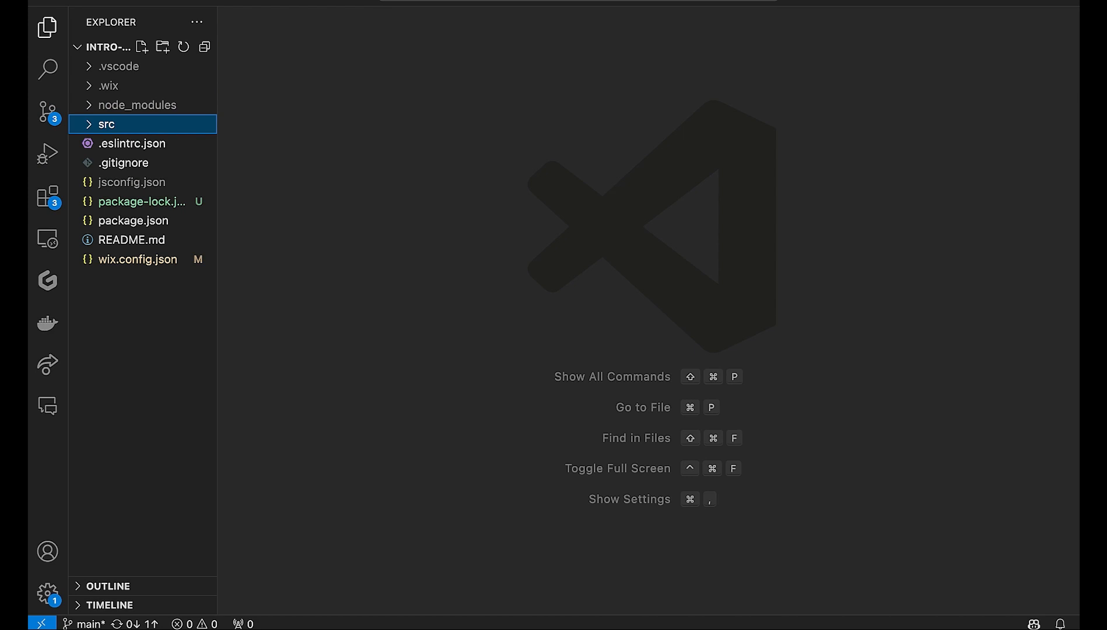
{"action": "mouse_move", "coordinate": [157, 82]}
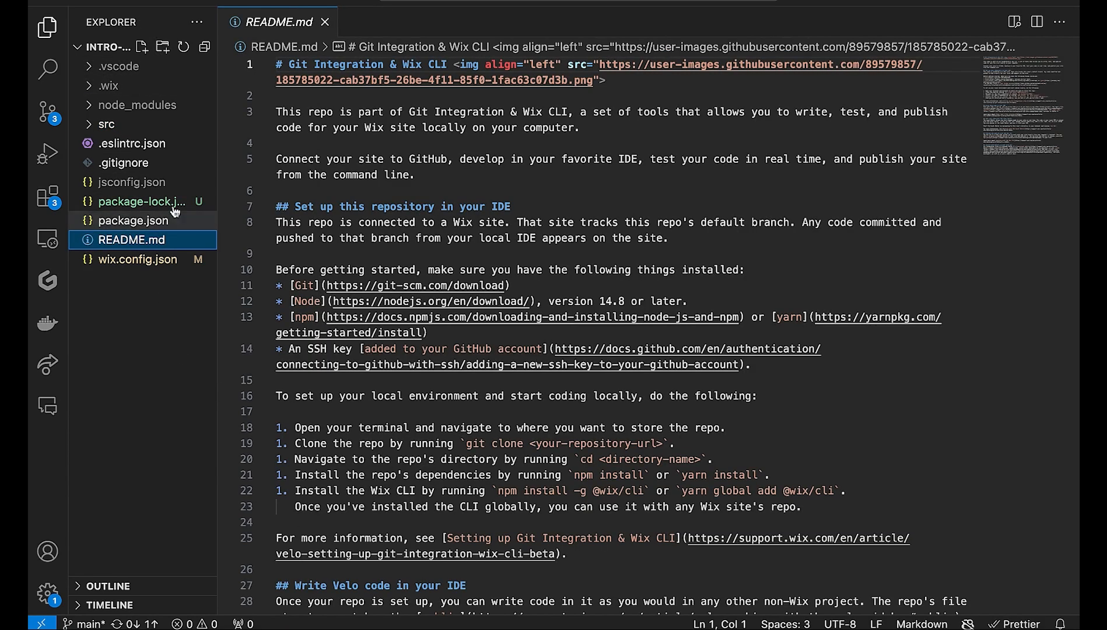
Scroll through README.md down to its section on inviting contributors
{"action": "scroll", "scroll_direction": "down", "scroll_amount": 3}
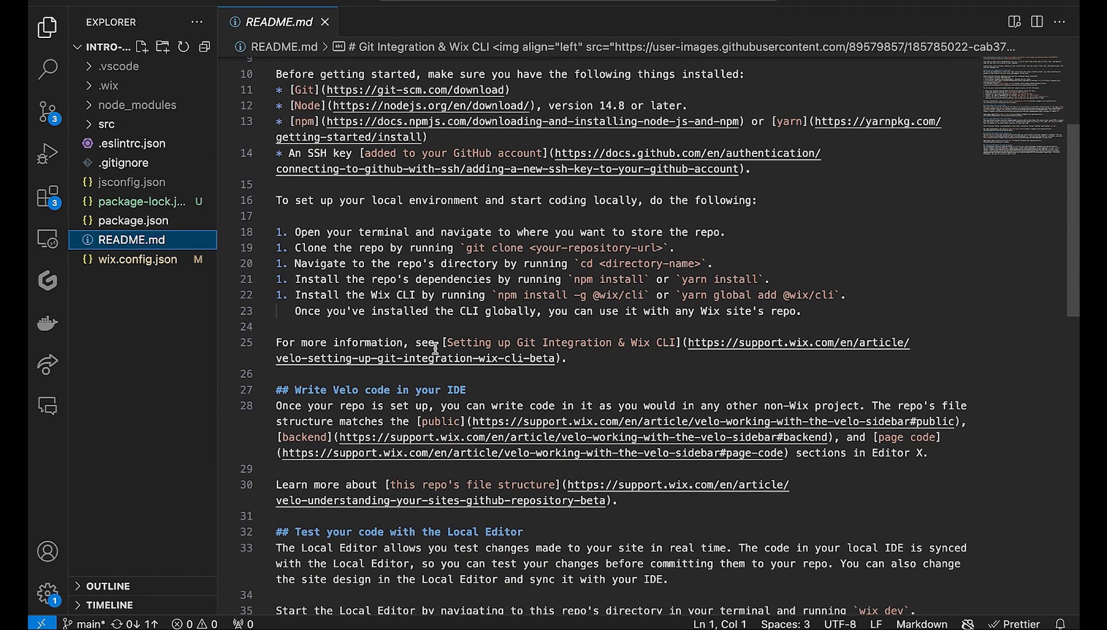
{"action": "scroll", "scroll_direction": "down", "scroll_amount": 3}
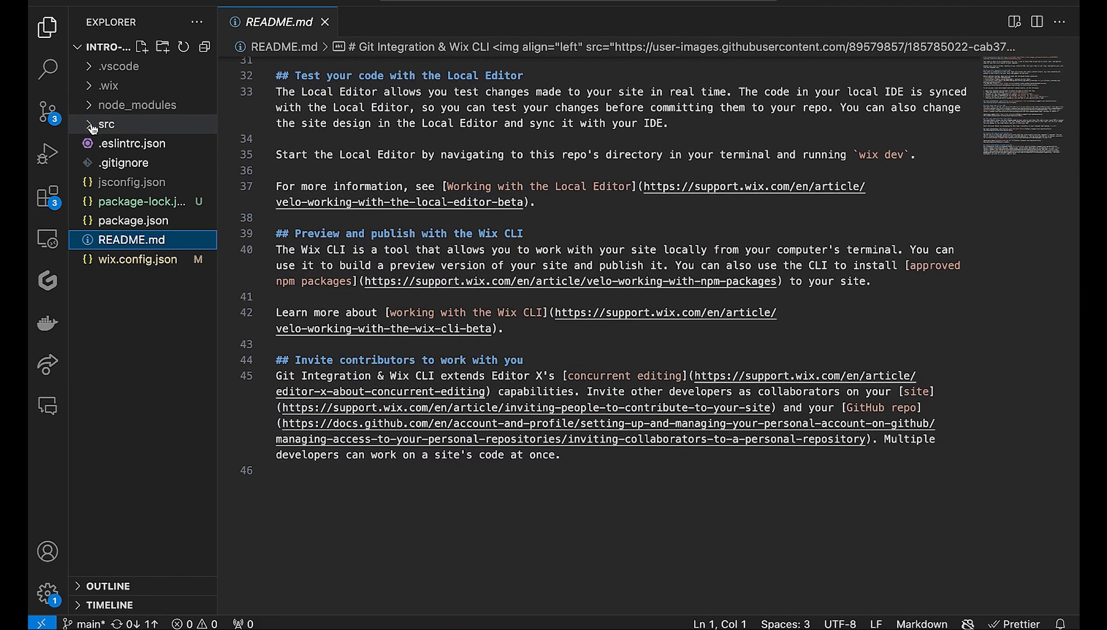
Expand src to show backend, pages and public, then expand and collapse pages
{"action": "left_click", "coordinate": [105, 125]}
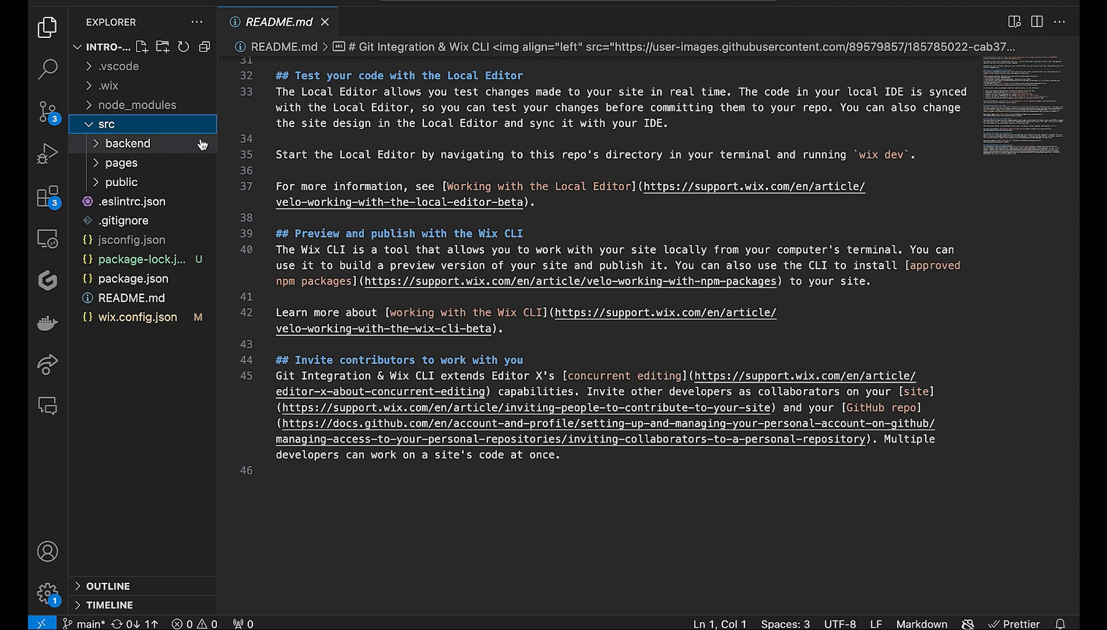
{"action": "mouse_move", "coordinate": [197, 162]}
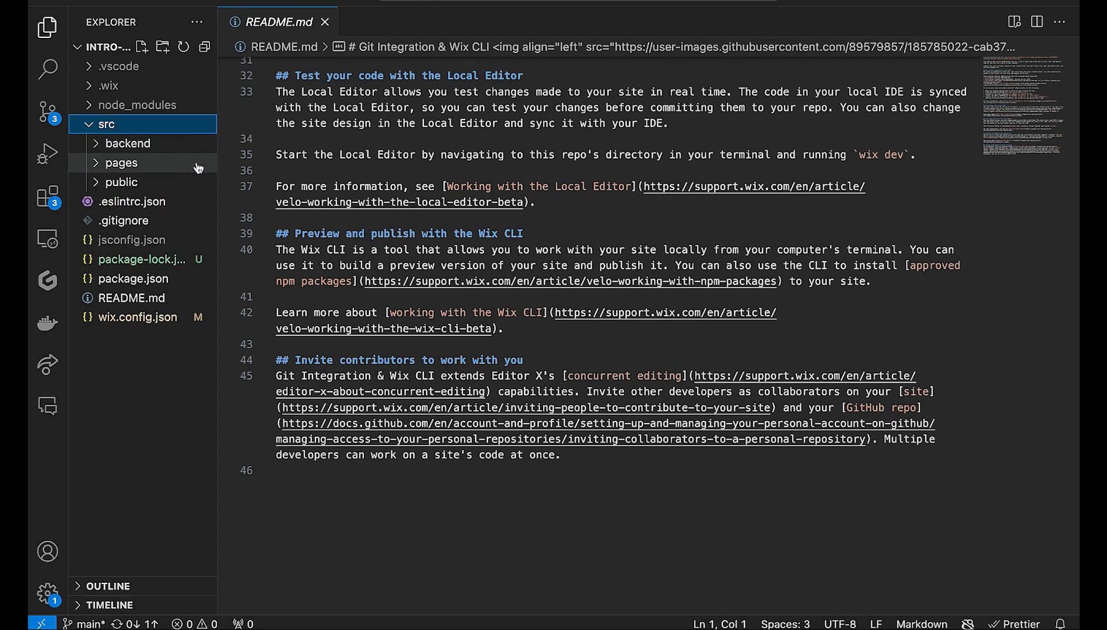
{"action": "left_click", "coordinate": [122, 162]}
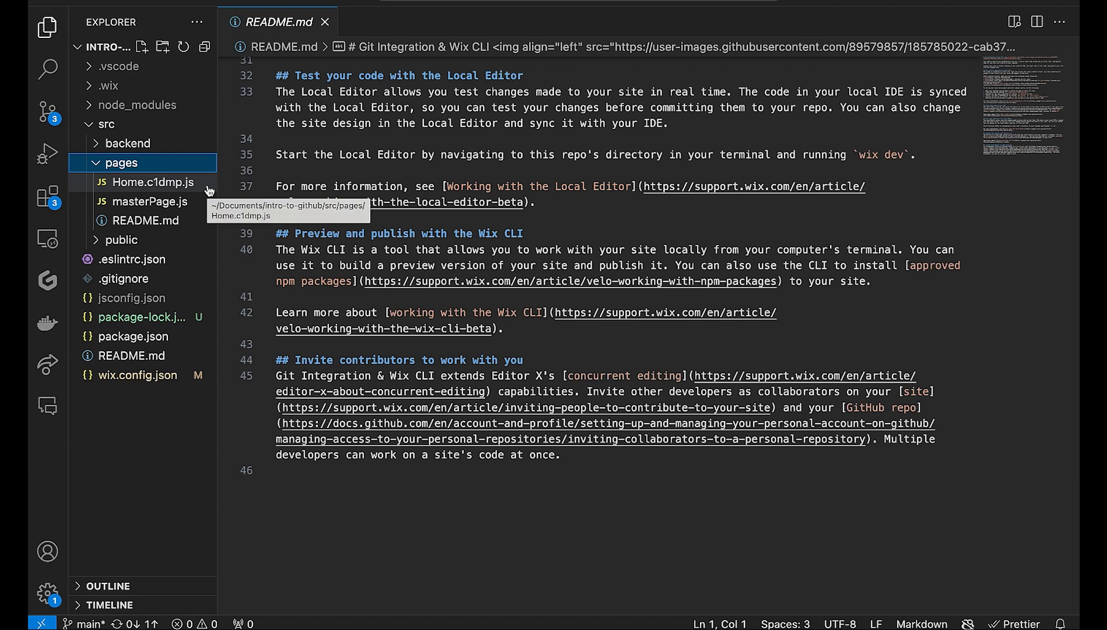
{"action": "mouse_move", "coordinate": [205, 192]}
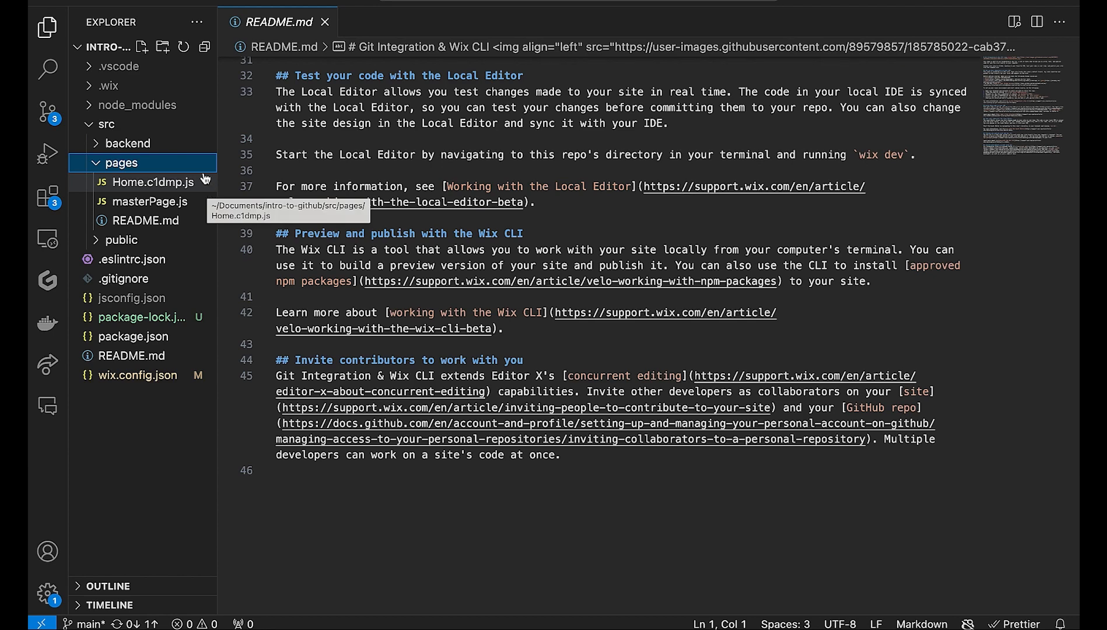
{"action": "mouse_move", "coordinate": [92, 164]}
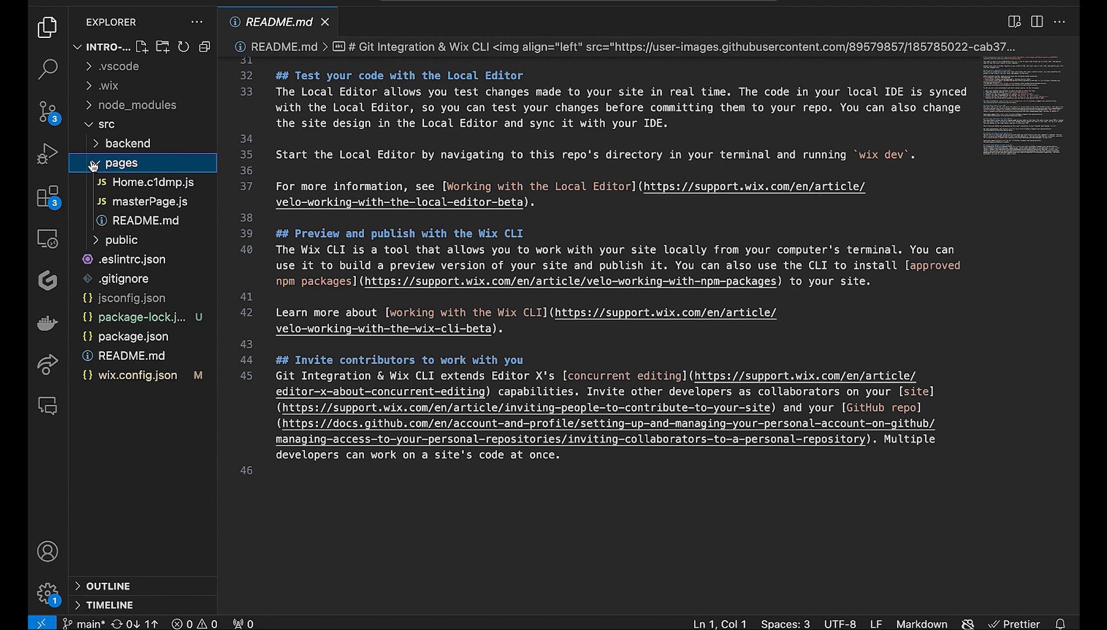
{"action": "left_click", "coordinate": [121, 162]}
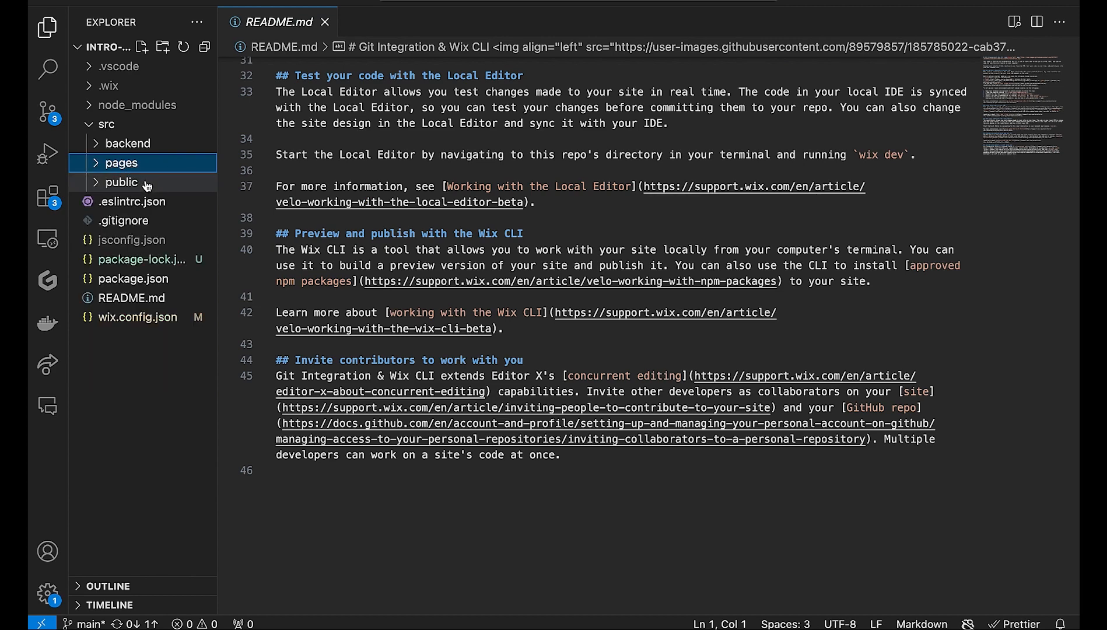
{"action": "mouse_move", "coordinate": [151, 192]}
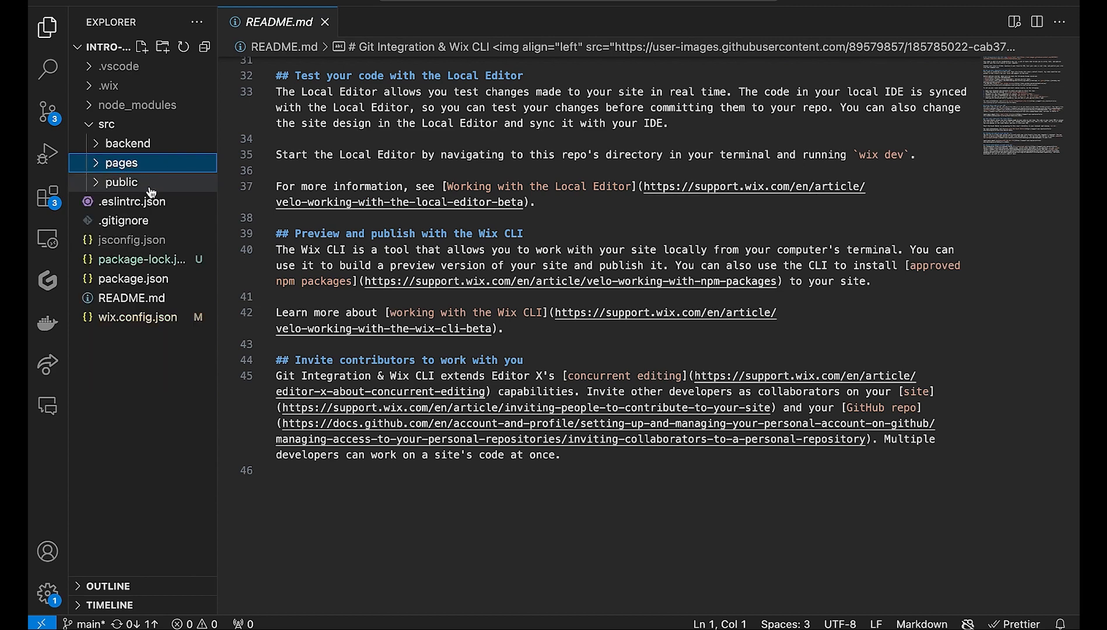
{"action": "mouse_move", "coordinate": [122, 182]}
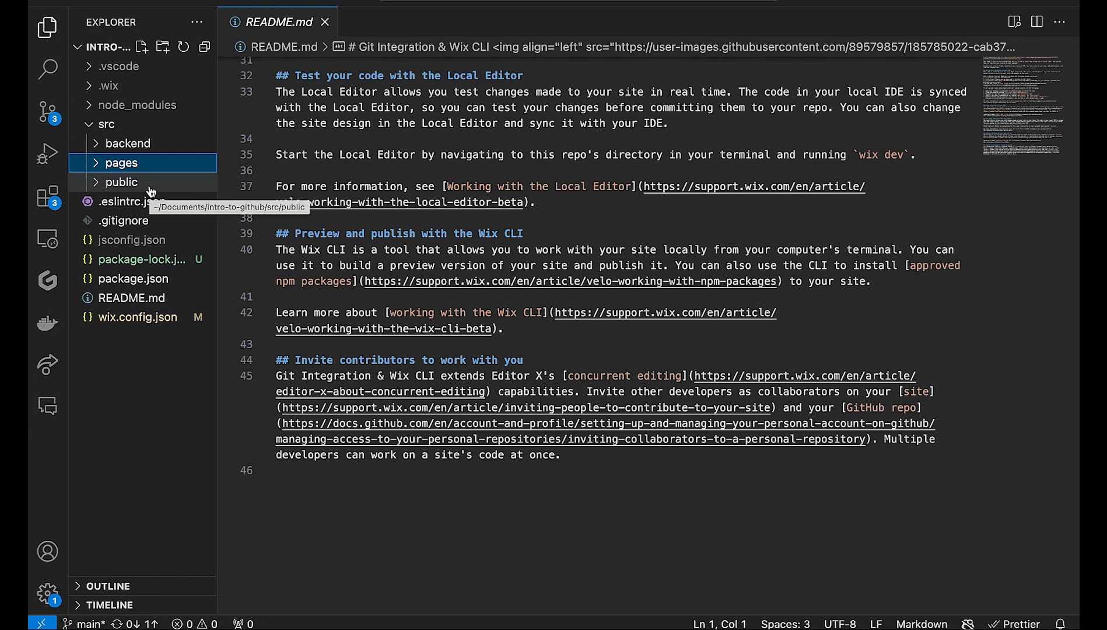
{"action": "mouse_move", "coordinate": [188, 332]}
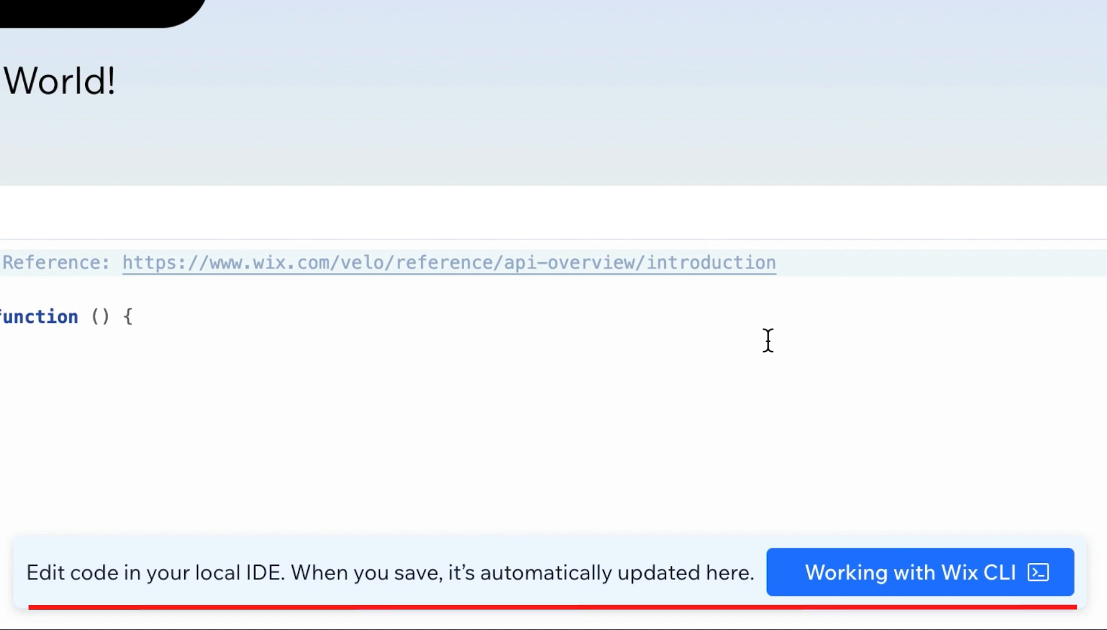
Run wix dev in VS Code's integrated terminal to launch the Local Editor
{"action": "left_click", "coordinate": [918, 573]}
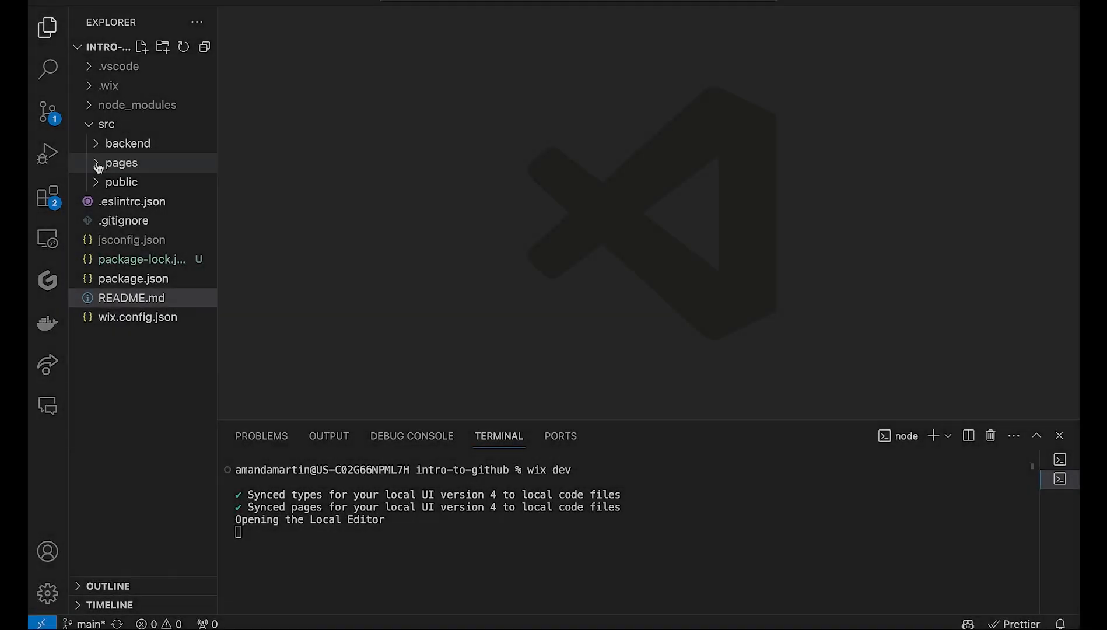
{"action": "left_click", "coordinate": [121, 162]}
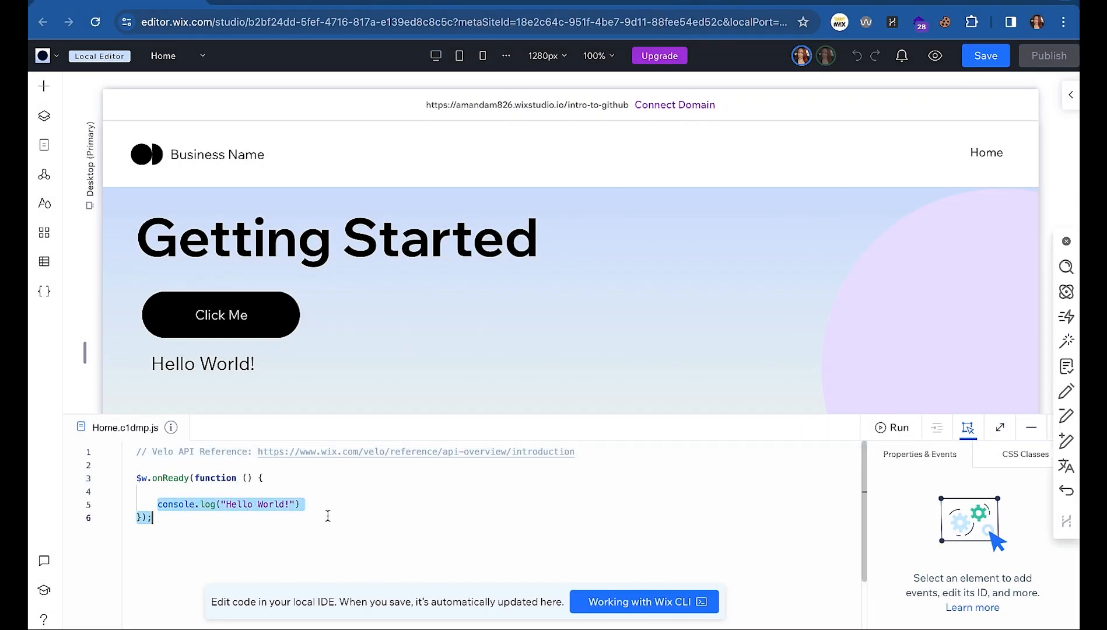
Run the Home.c1dmp.js code in the Local Editor to log Hello World
{"action": "left_click", "coordinate": [306, 535]}
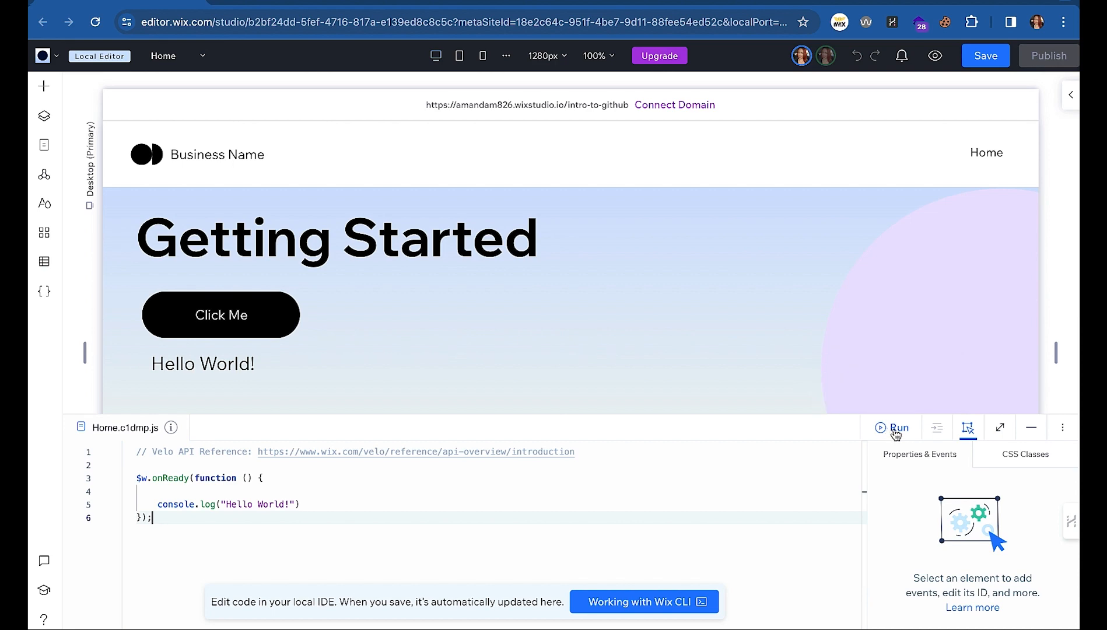
{"action": "left_click", "coordinate": [899, 427]}
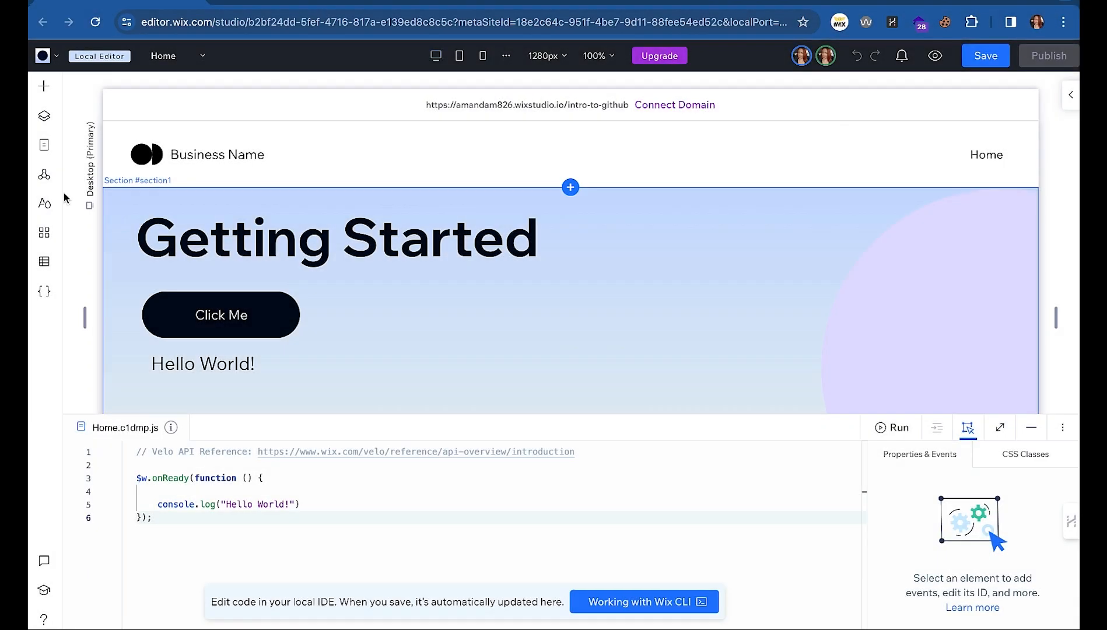
{"action": "left_click", "coordinate": [43, 144]}
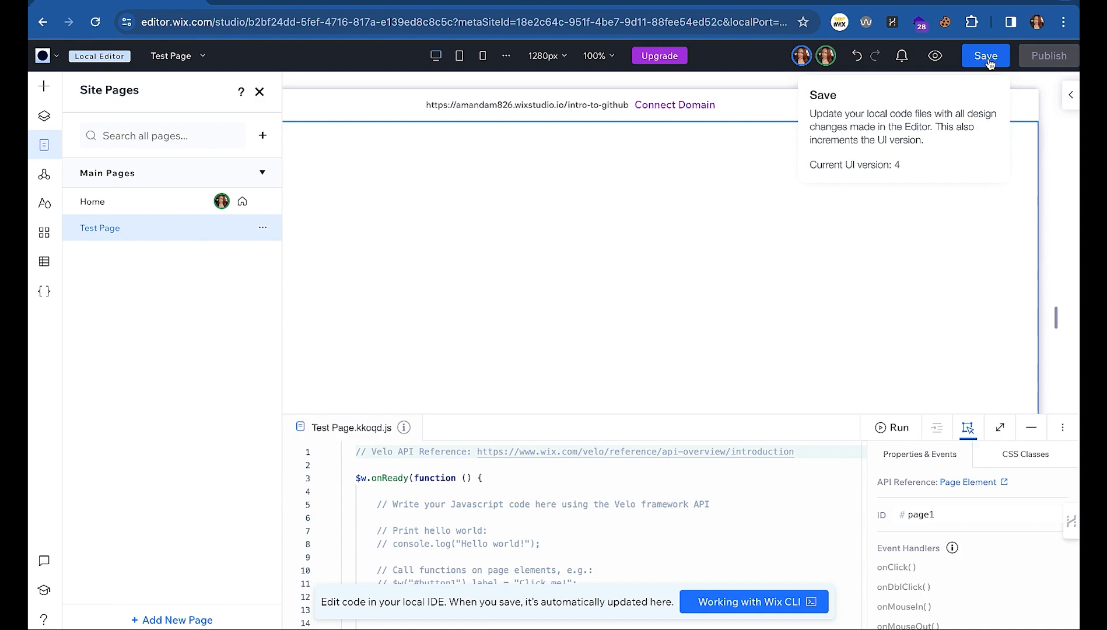
Save the site so the new Test Page syncs to the local code files
{"action": "left_click", "coordinate": [985, 56]}
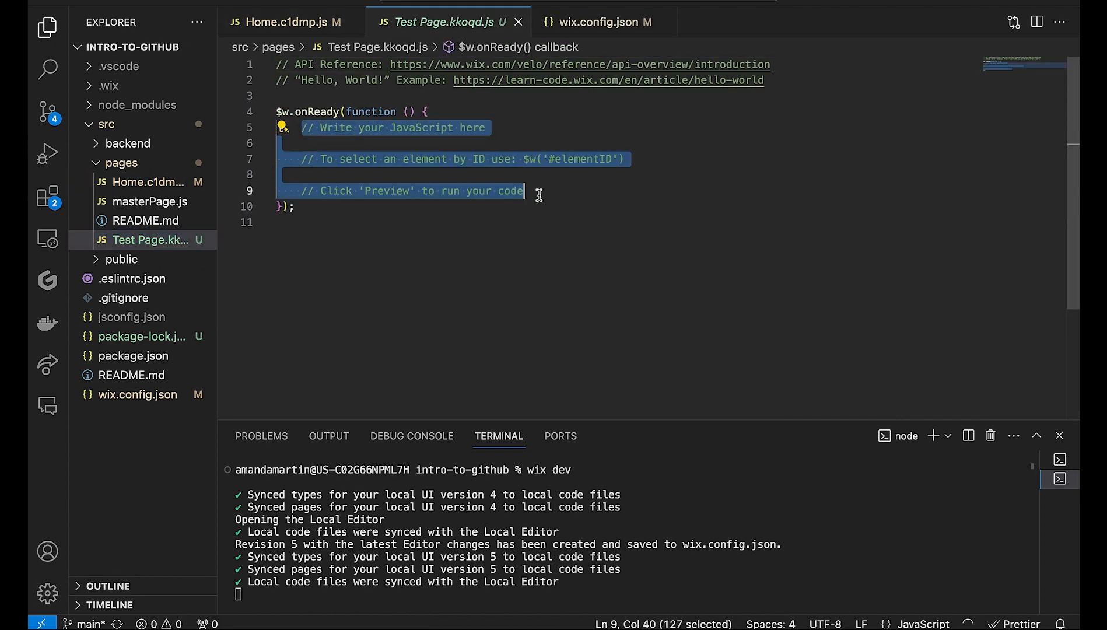
Replace the onReady comments in Test Page.kkoqd.js with console.log("Hello World!");
{"action": "type", "text": "console.log(\"Hello World!\");"}
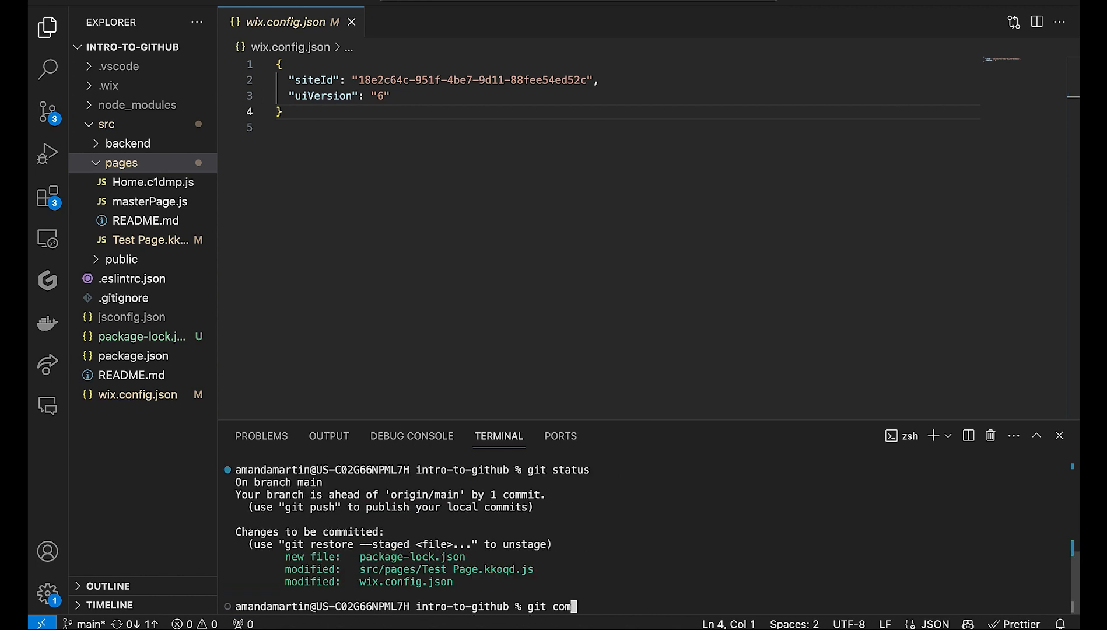
Commit the site changes with the message "updated" and push them to main on GitHub
{"action": "type", "text": "mit -m \"updated"}
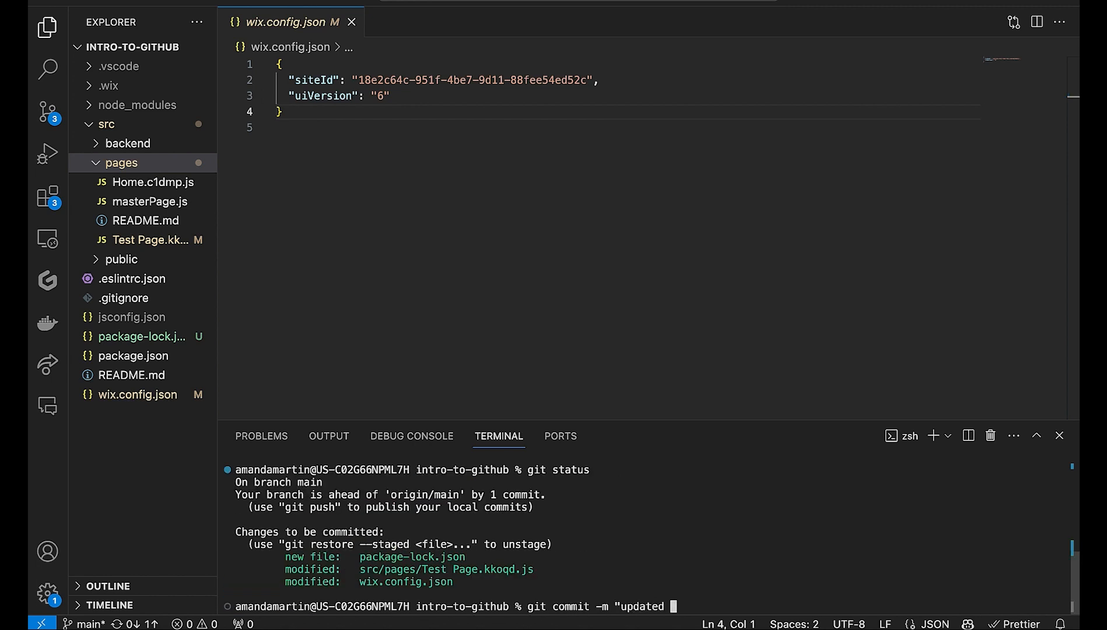
{"action": "key", "text": "Return"}
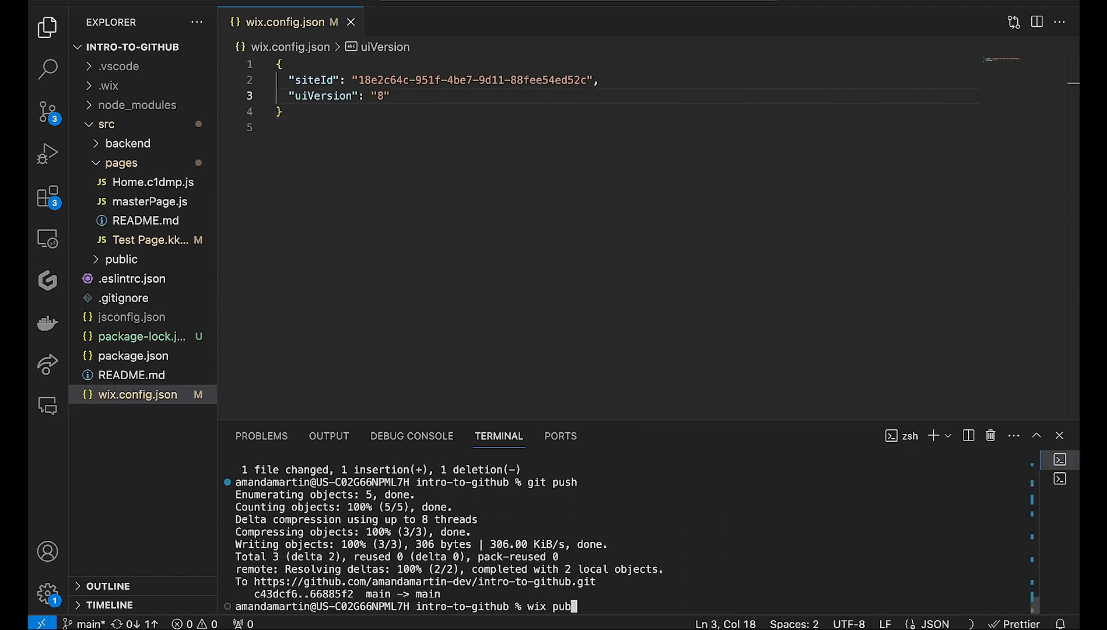
{"action": "type", "text": "lish"}
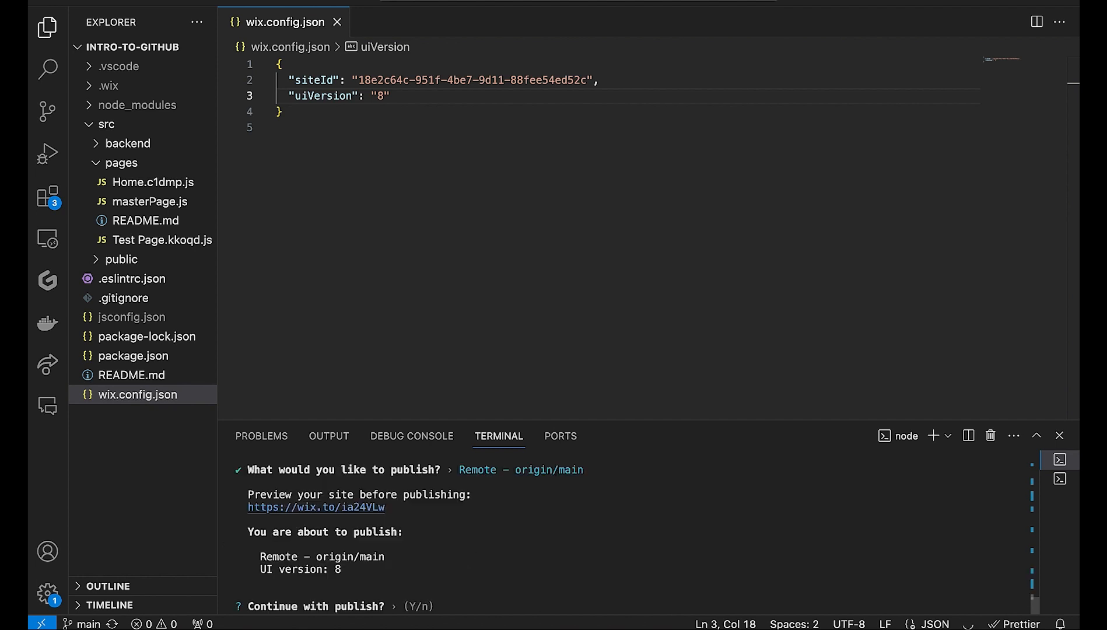
{"action": "mouse_move", "coordinate": [278, 510]}
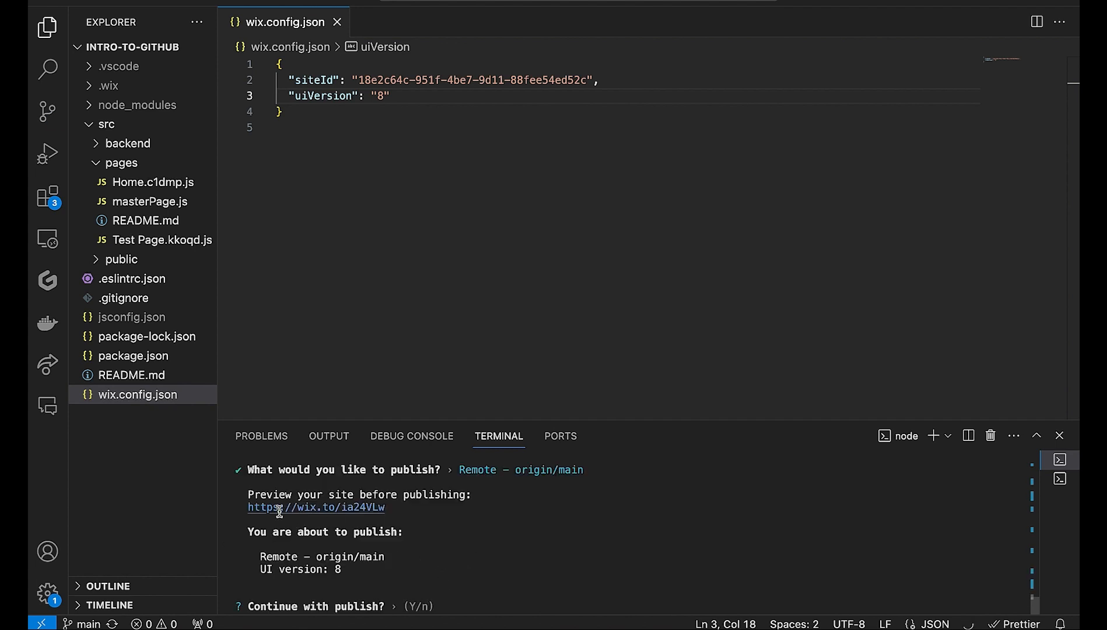
{"action": "mouse_move", "coordinate": [406, 511]}
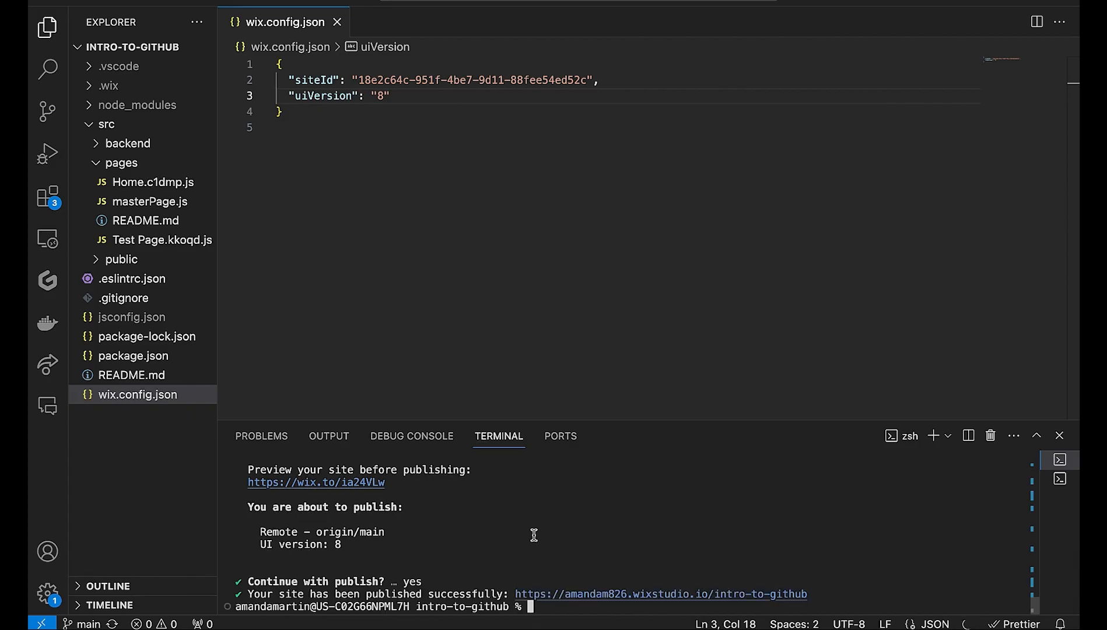
Confirm publishing from origin/main at UI version 8 so the site goes live
{"action": "left_click", "coordinate": [659, 594]}
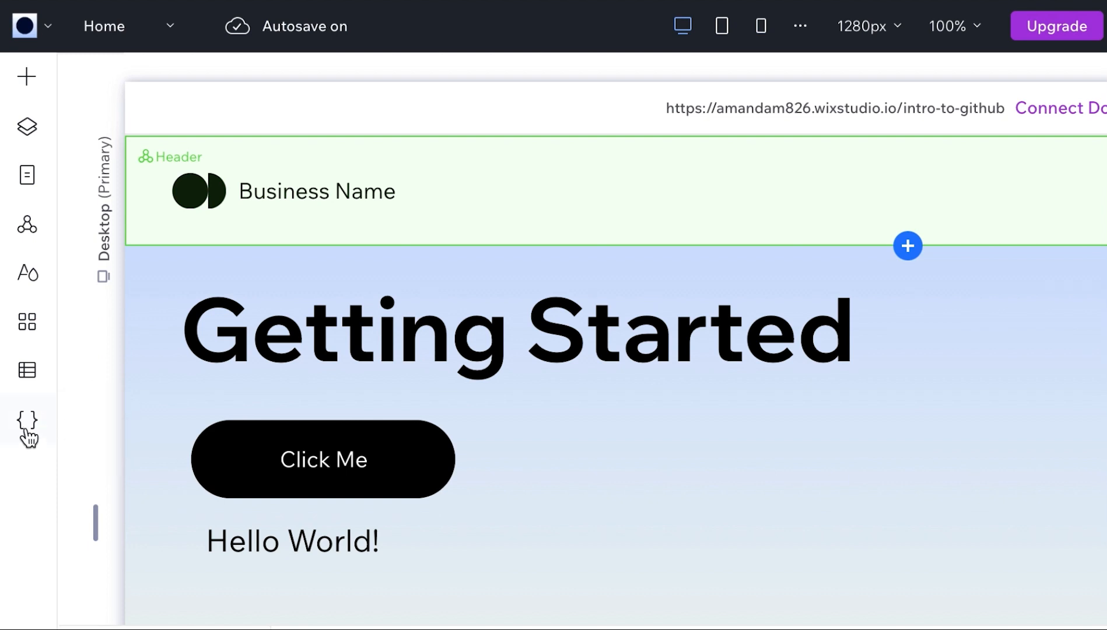
Open the {} Code sidebar to show Page Code for Home, Test Page and masterPage
{"action": "left_click", "coordinate": [27, 420]}
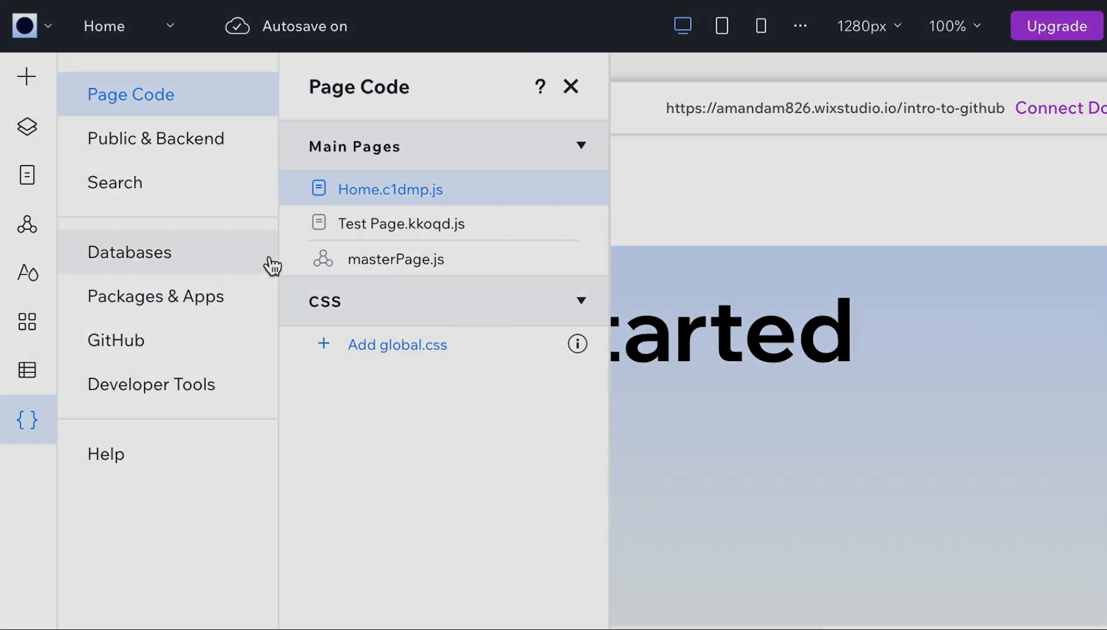